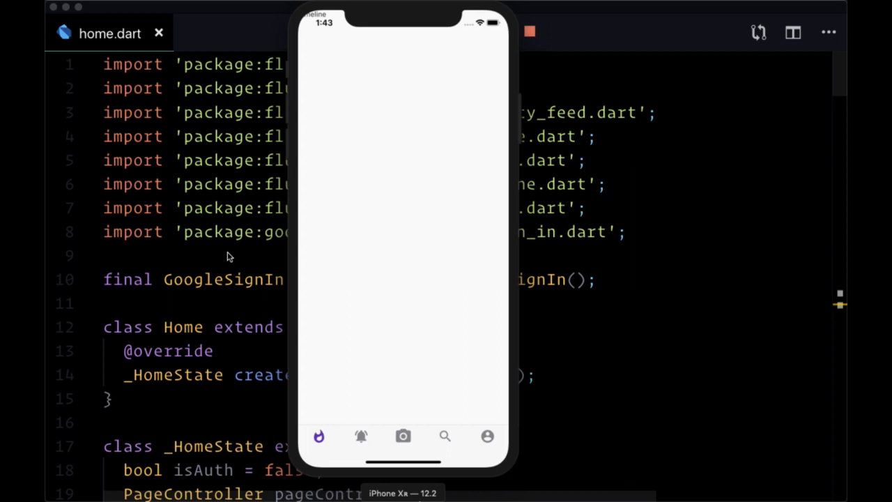
# - Browse the app's activity feed and timeline tabs before editing timeline.dart
pyautogui.click(360, 436)
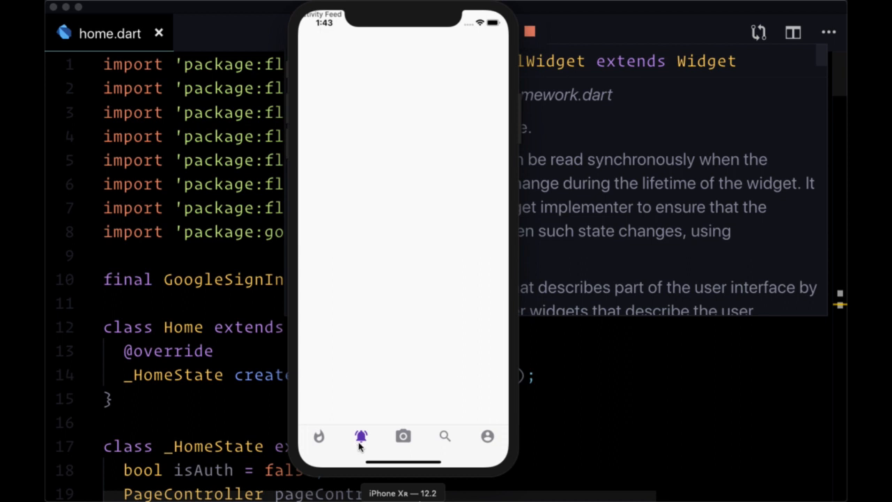
pyautogui.click(318, 436)
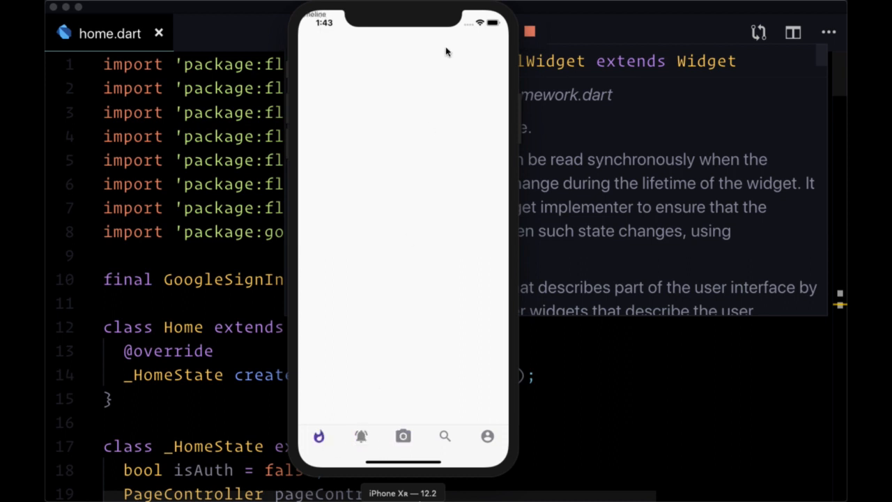
pyautogui.moveTo(474, 28)
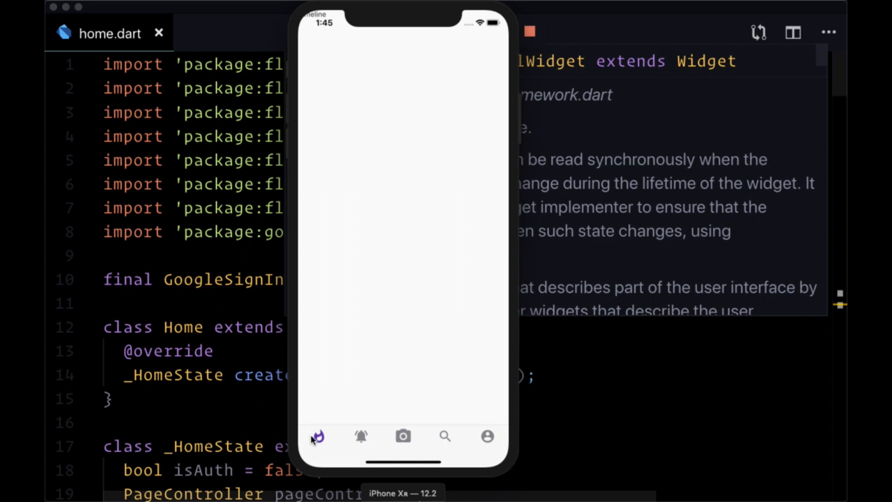
pyautogui.click(488, 435)
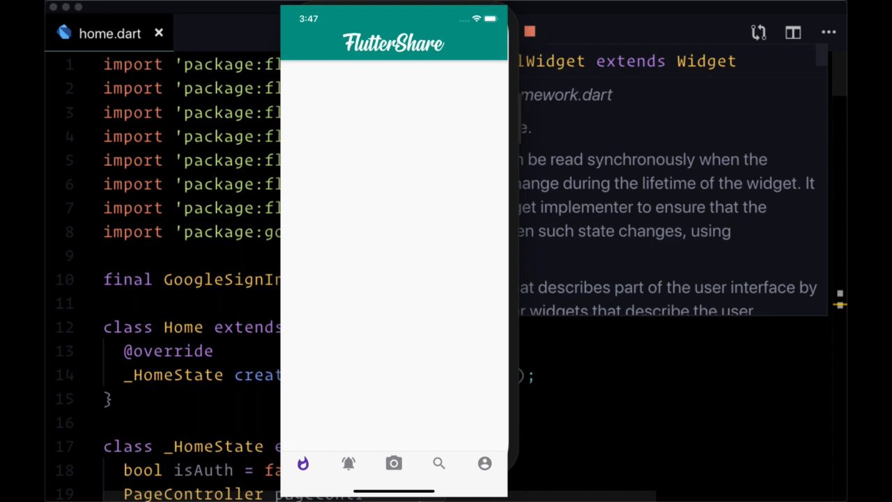
pyautogui.click(485, 463)
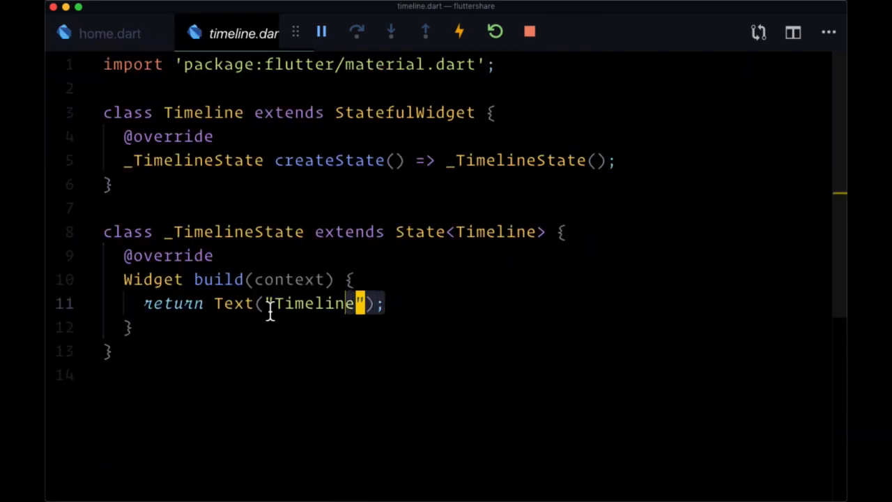
# - Return Scaffold(appBar: header(), body: Text("Timeline")) from the Timeline widget
pyautogui.write('S')
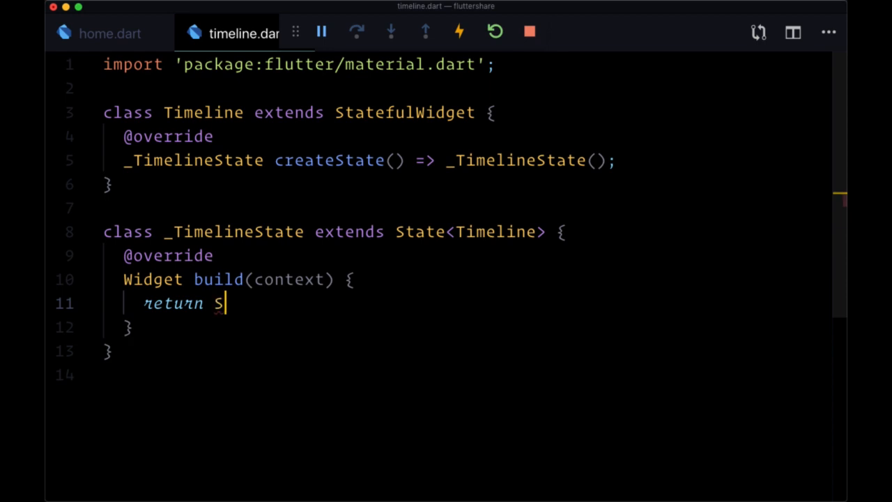
pyautogui.write('caffold(')
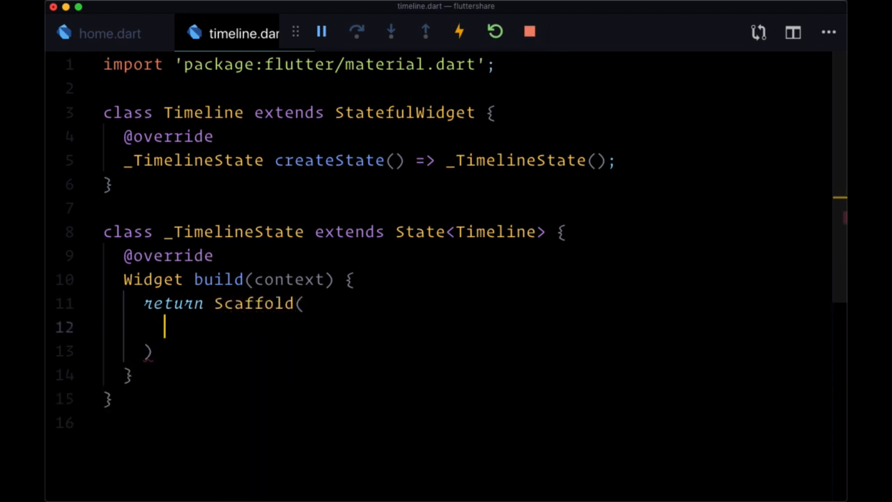
pyautogui.write('appBar:')
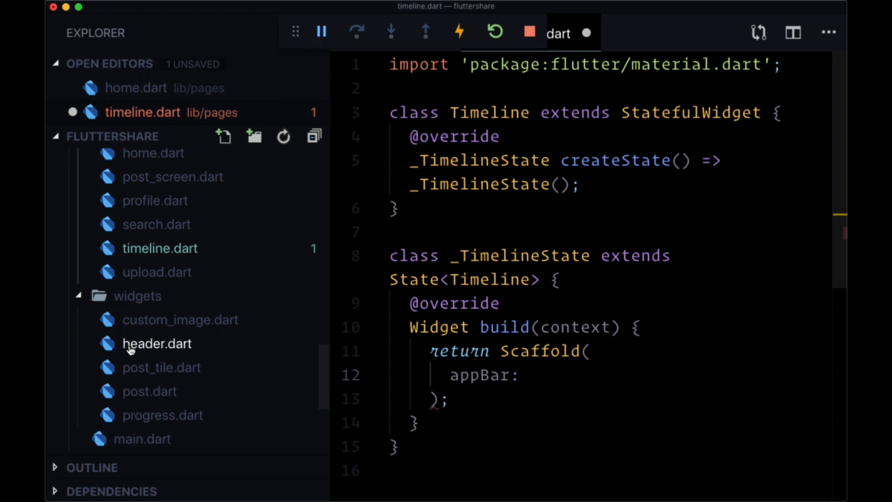
pyautogui.moveTo(124, 307)
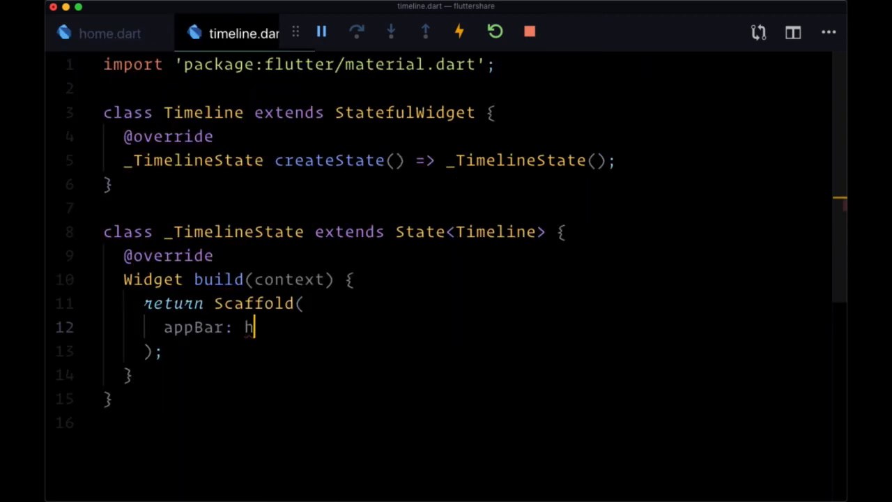
pyautogui.write('eader(),')
pyautogui.write('body:')
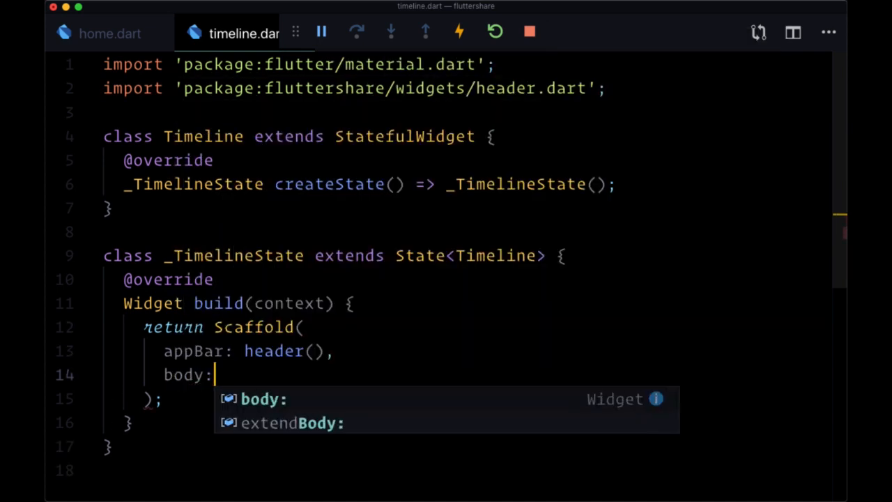
pyautogui.write('Text("')
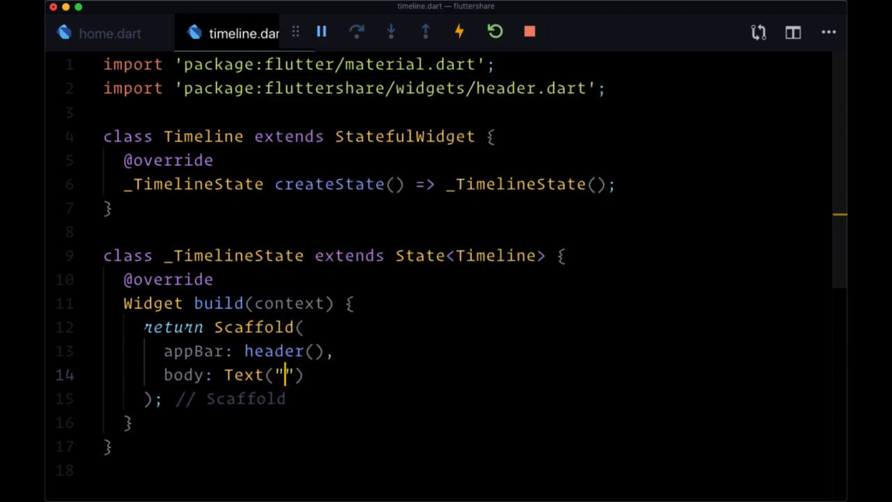
pyautogui.write('Timeline')
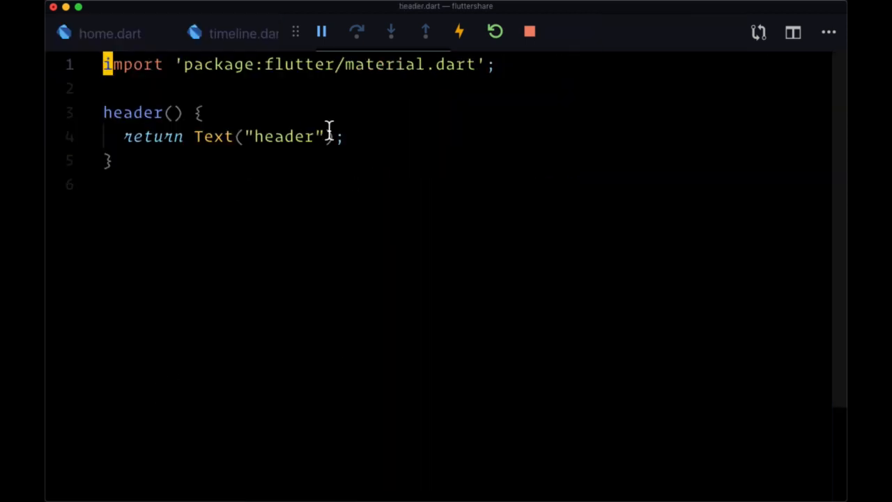
# - Make header() return an AppBar whose title is Text("FlutterShare")
pyautogui.press('Backspace')
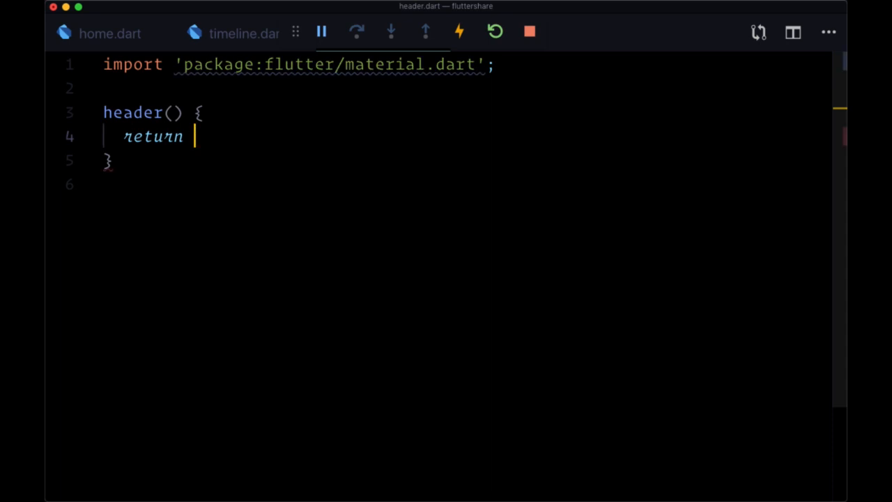
pyautogui.write('AppBar();')
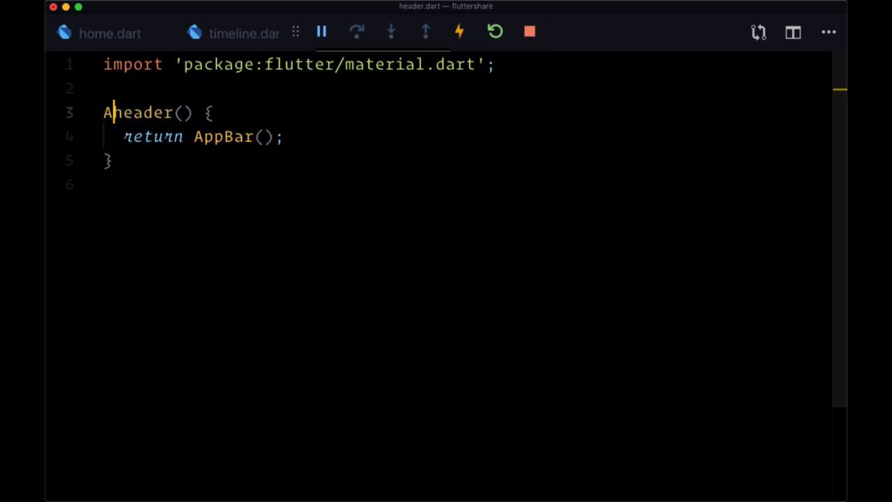
pyautogui.write('AppBar')
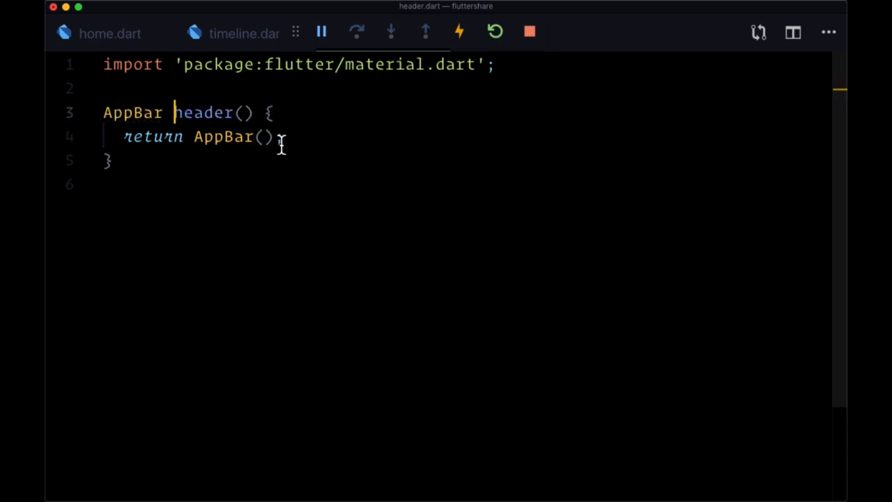
pyautogui.doubleClick(224, 137)
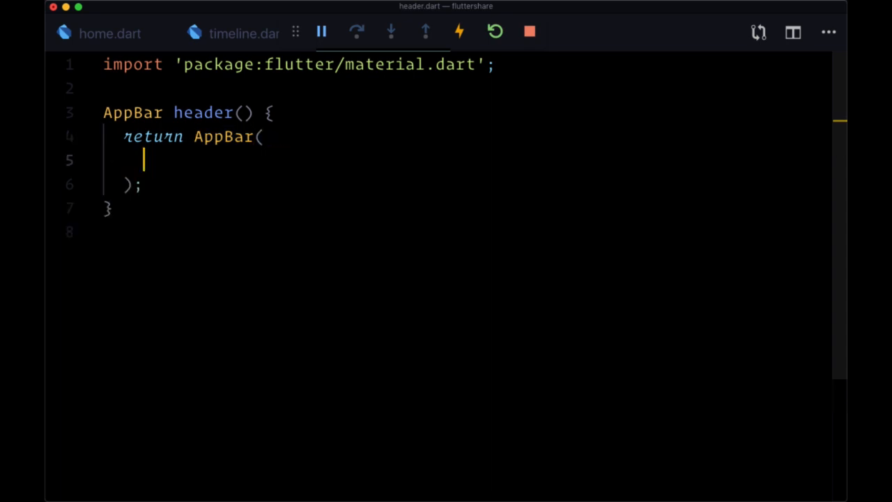
pyautogui.write('title:')
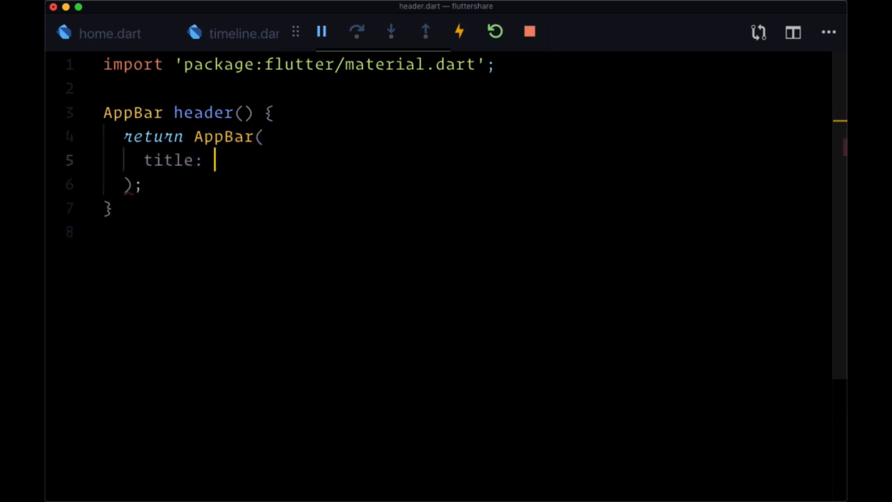
pyautogui.write('Text(')
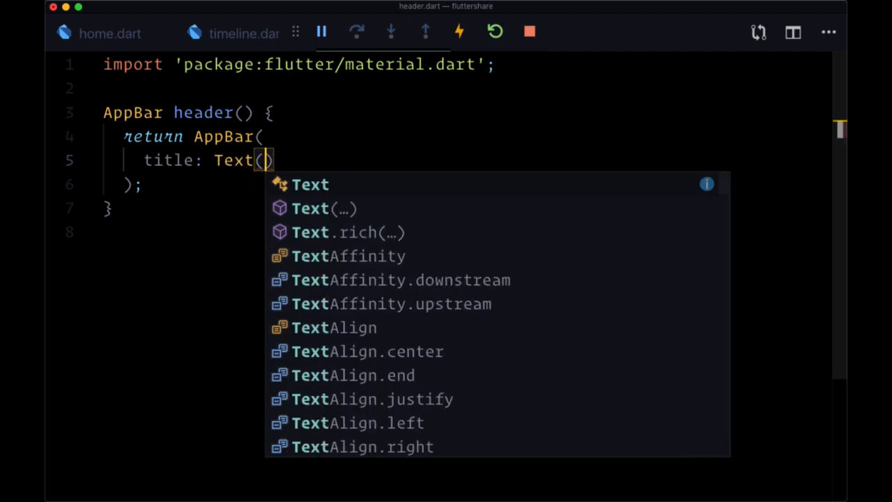
pyautogui.write('.')
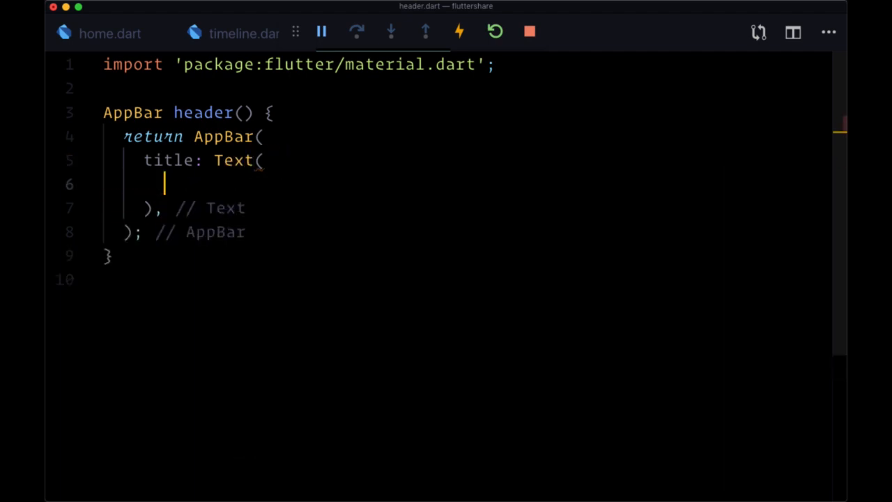
pyautogui.write('"Flutter"')
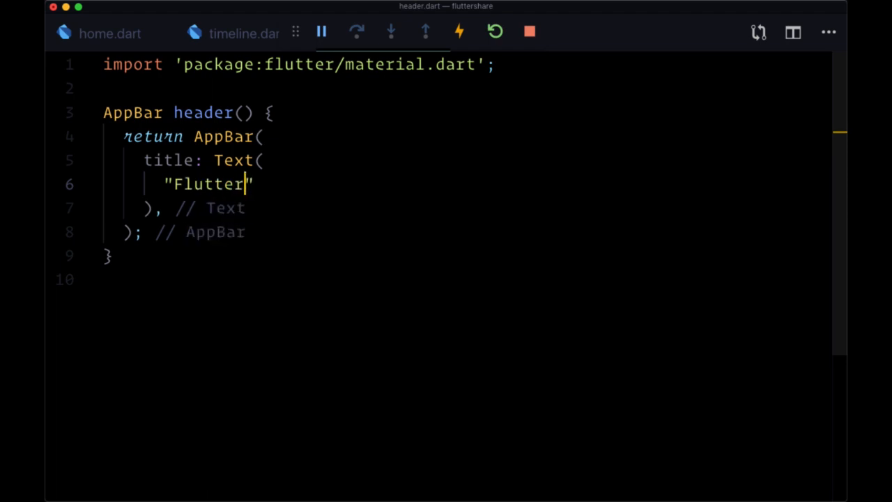
pyautogui.write('Share,')
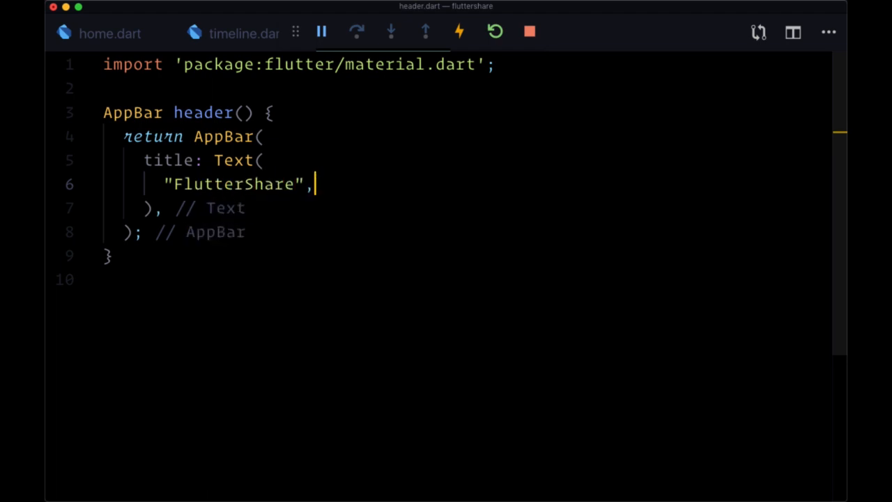
# - Style the title with TextStyle(color: Colors.white, fontFamily: "Signatra", fontSize: 50.0)
pyautogui.write('style:')
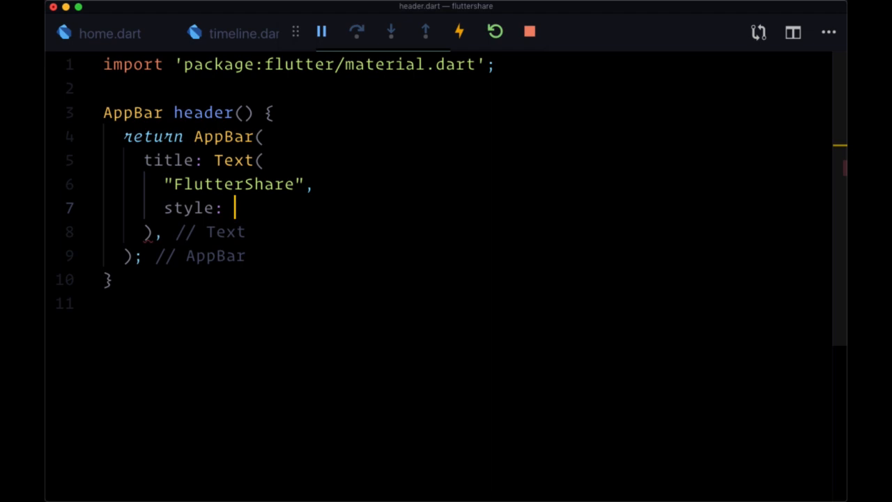
pyautogui.write('TextStyle(),')
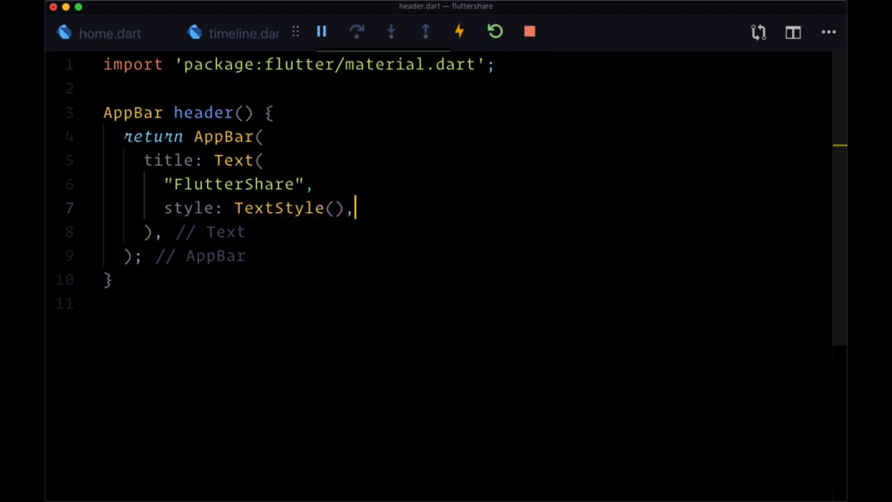
pyautogui.write('color:')
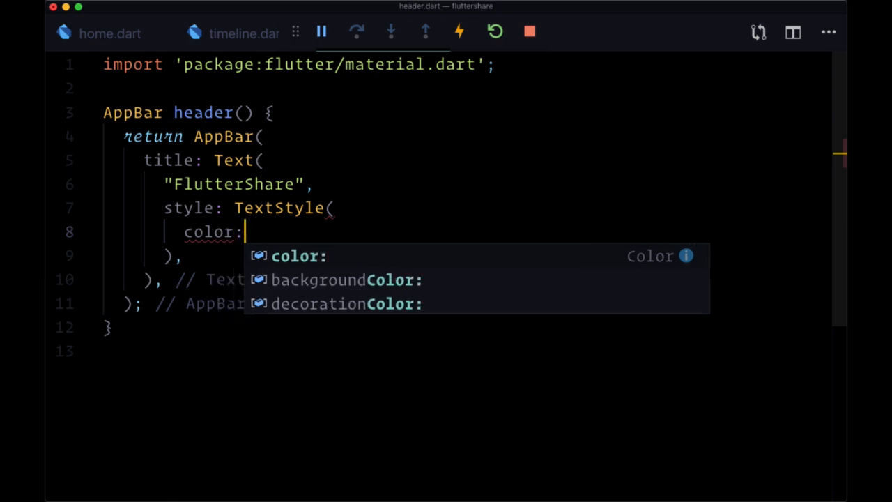
pyautogui.write('Colors.white,')
pyautogui.write('fontFamily:')
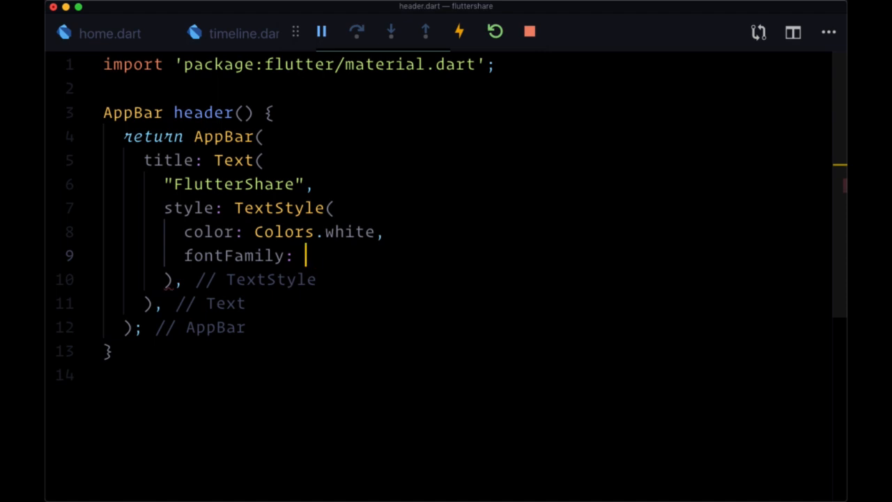
pyautogui.write('"Signatra",')
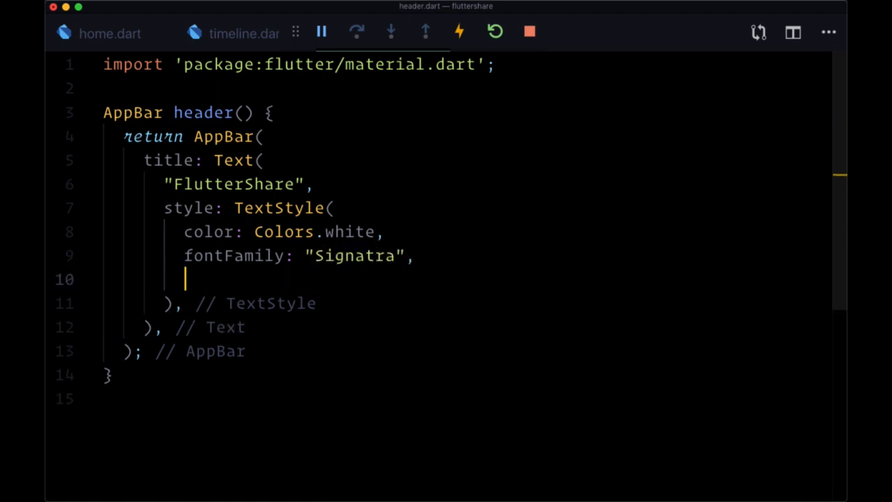
pyautogui.write('fontSize:')
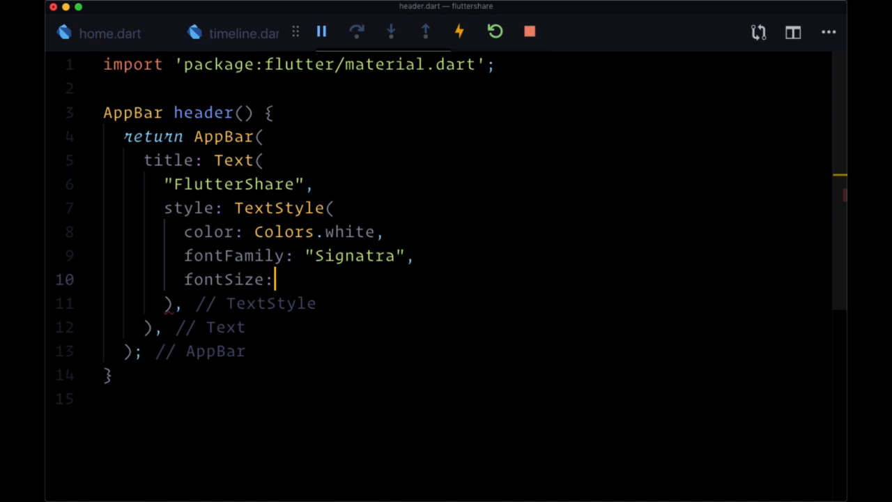
pyautogui.write('50.0')
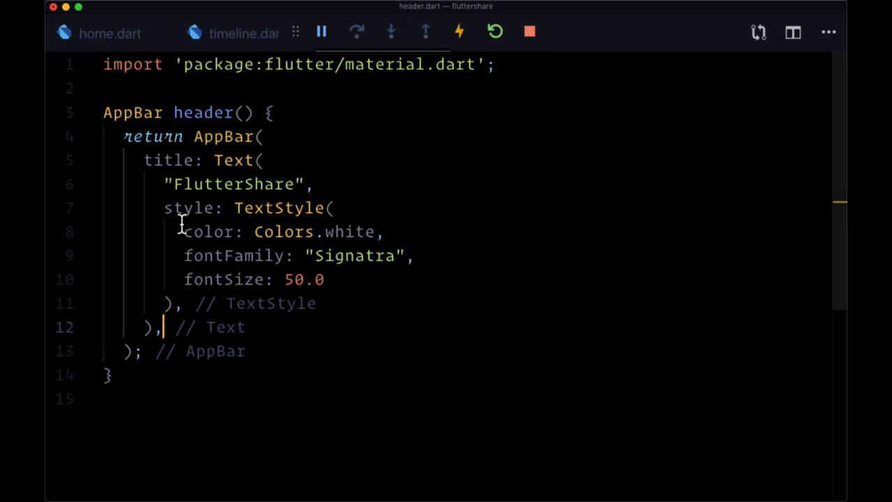
# - Center the title and set backgroundColor: Theme.of(context).accentColor on the AppBar
pyautogui.write('centerTitle: true,')
pyautogui.write('backgroundColor:')
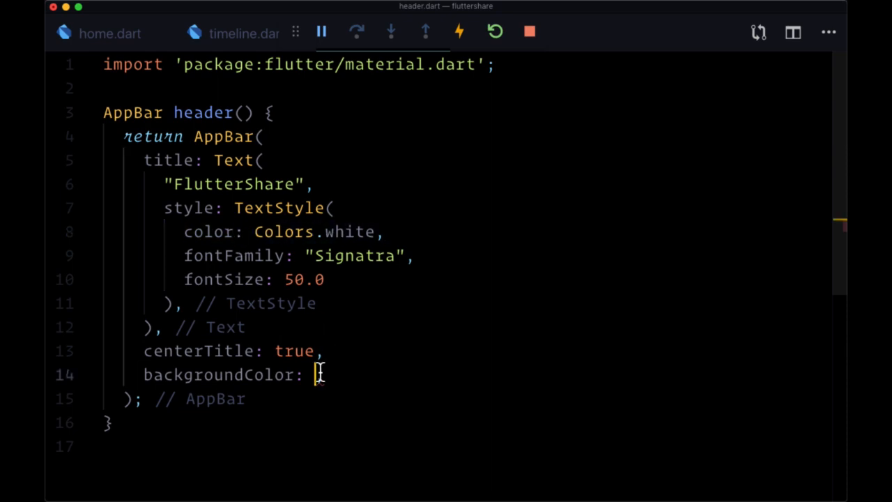
pyautogui.write('Theme.of(contex),')
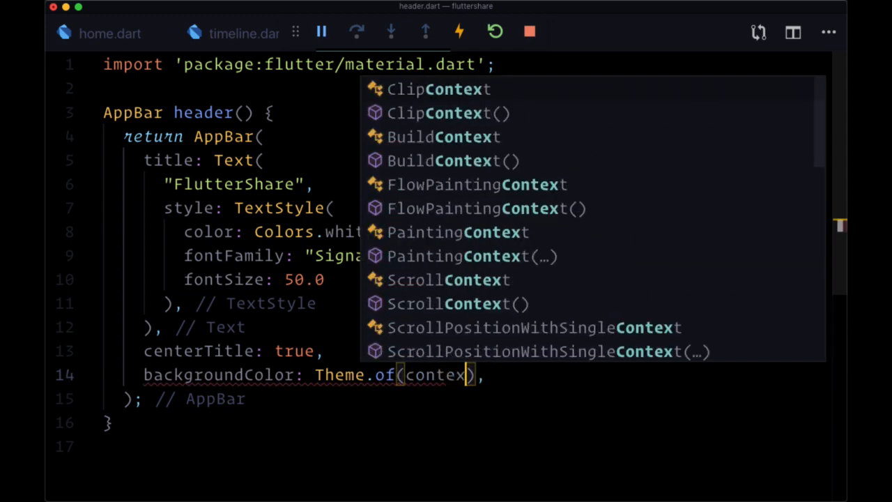
pyautogui.write(').accentC')
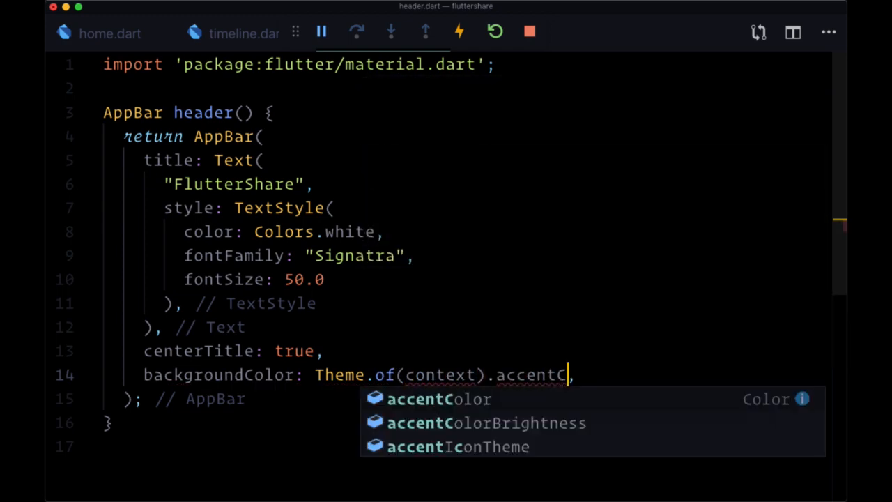
pyautogui.write('olor,')
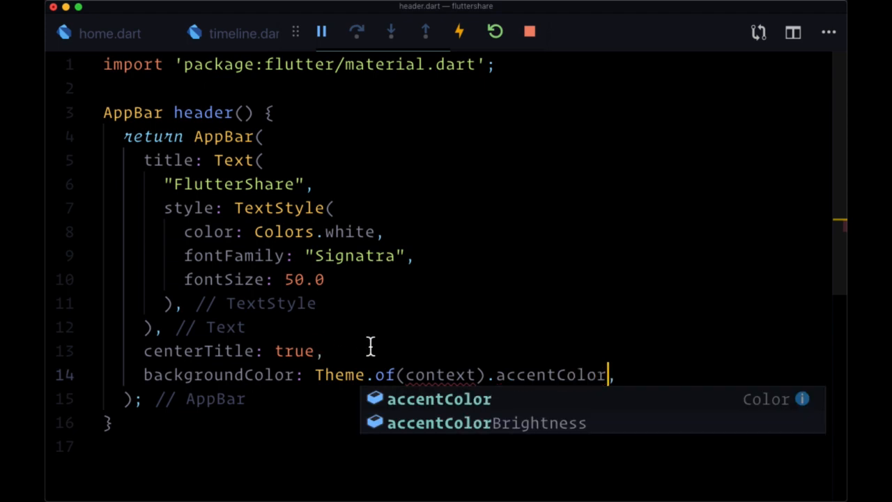
pyautogui.click(444, 374)
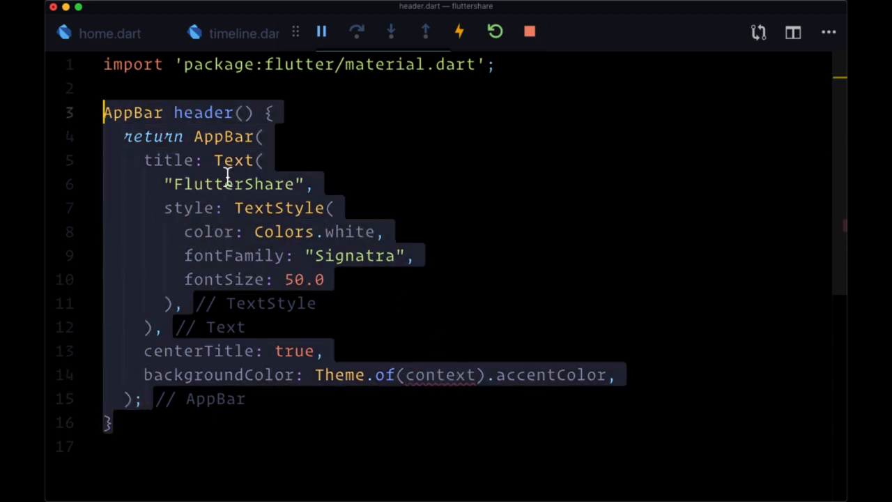
# - Add a context parameter to header() and pass context from Timeline's header(context) call
pyautogui.click(244, 112)
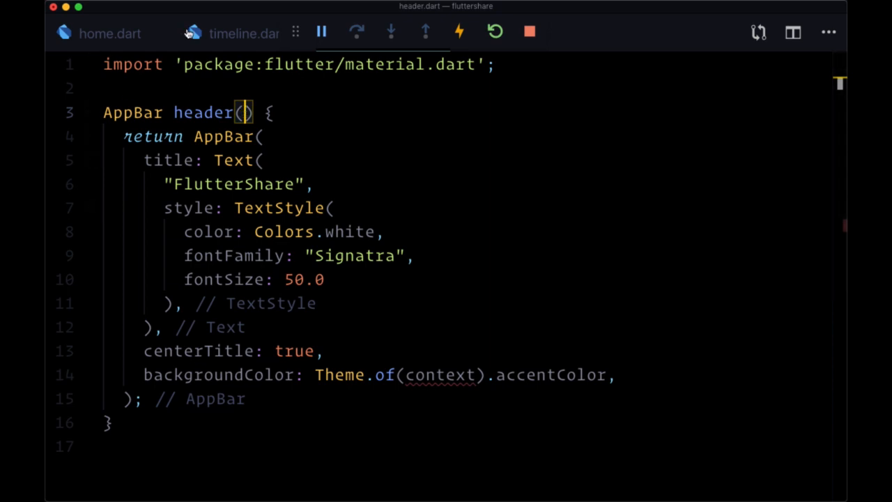
pyautogui.click(242, 34)
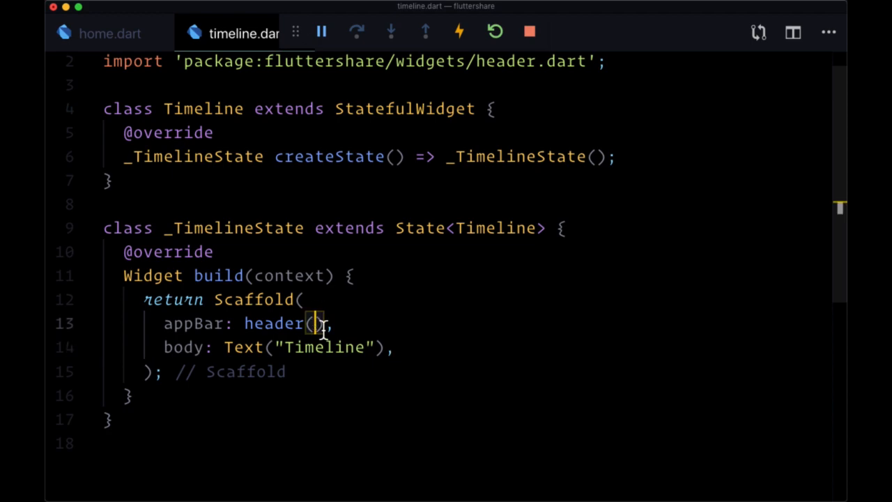
pyautogui.write('context')
pyautogui.write('h')
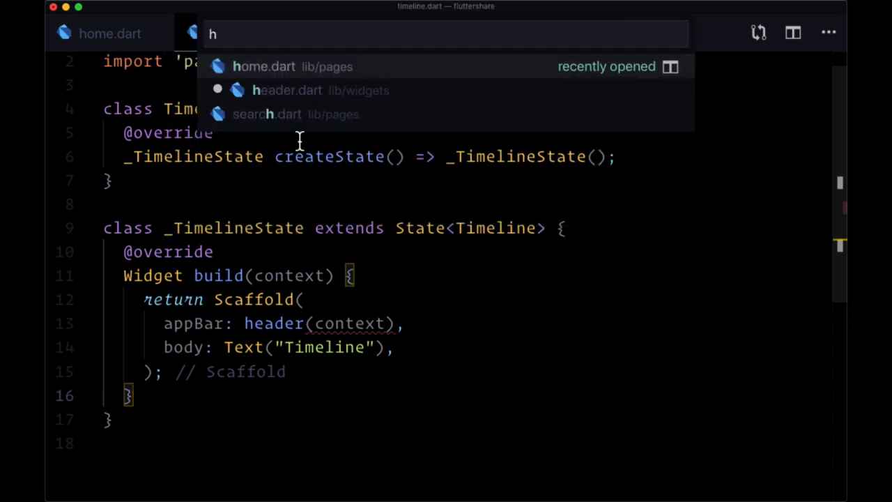
pyautogui.click(287, 89)
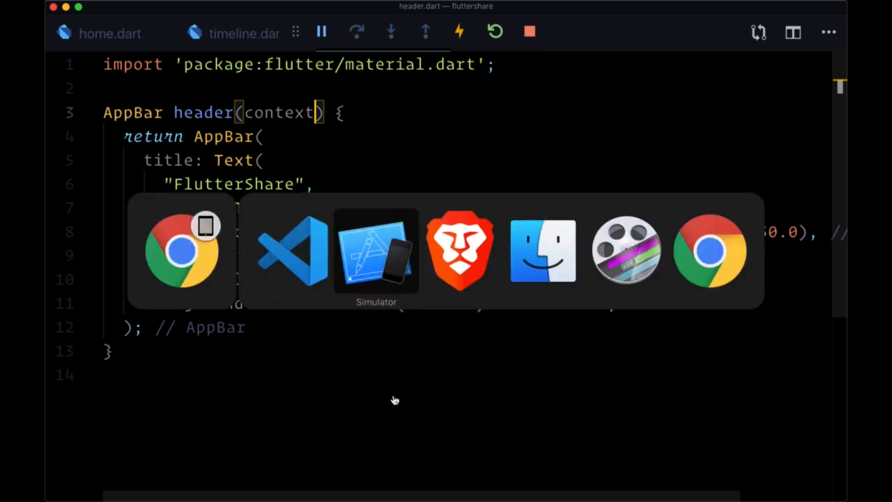
# - Bring the Simulator forward to check Timeline's FlutterShare AppBar, then open profile.dart
pyautogui.click(376, 251)
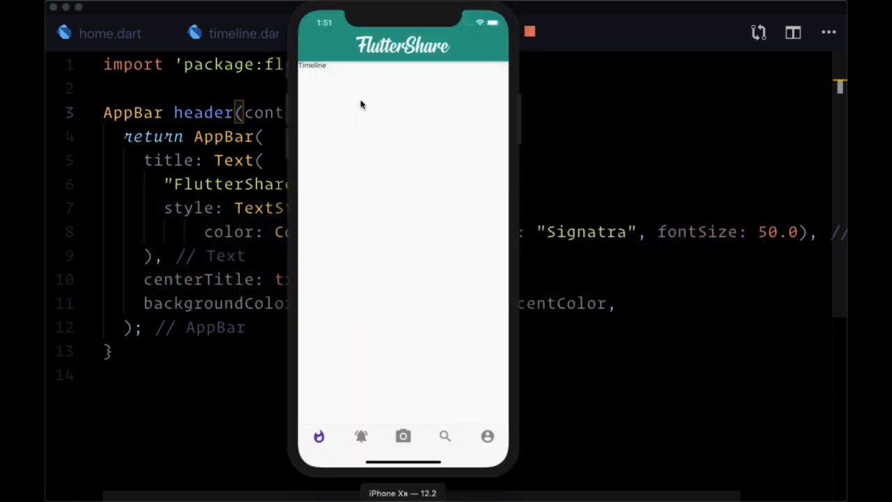
pyautogui.moveTo(357, 57)
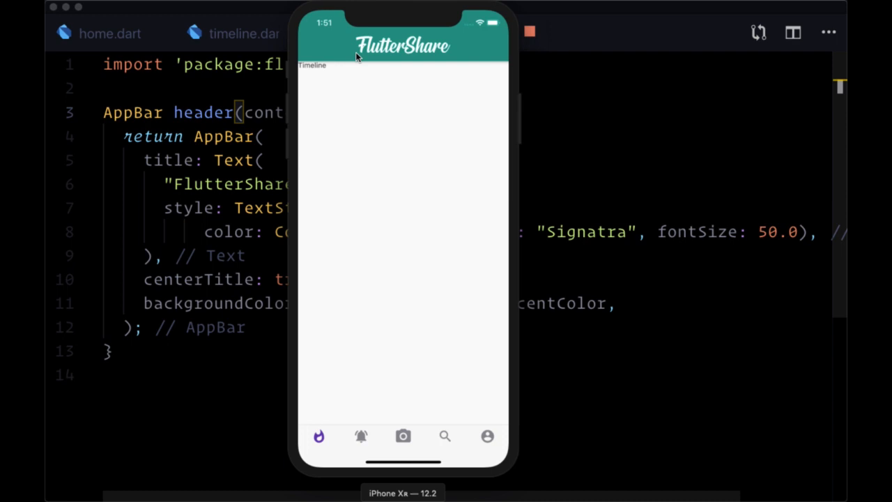
pyautogui.moveTo(319, 122)
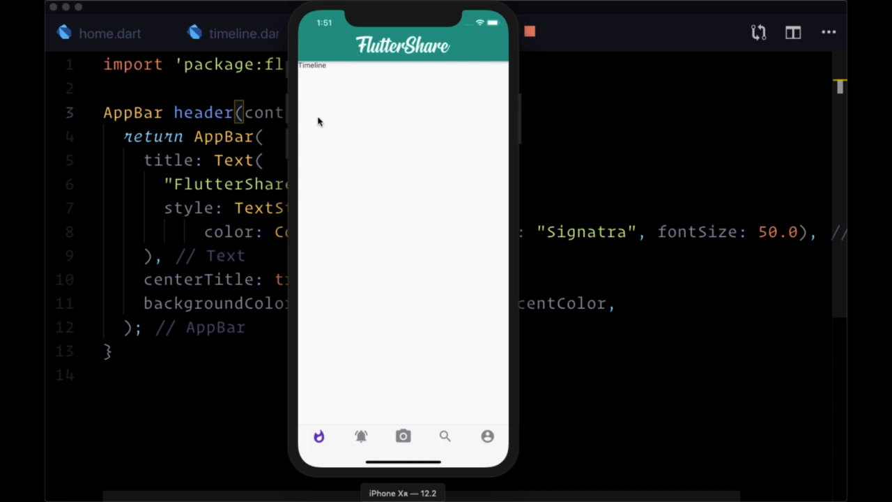
pyautogui.moveTo(327, 126)
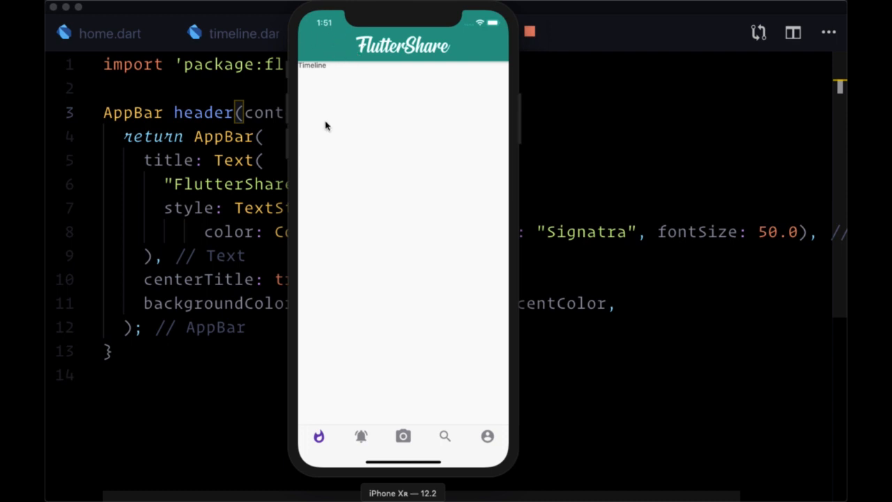
pyautogui.click(488, 436)
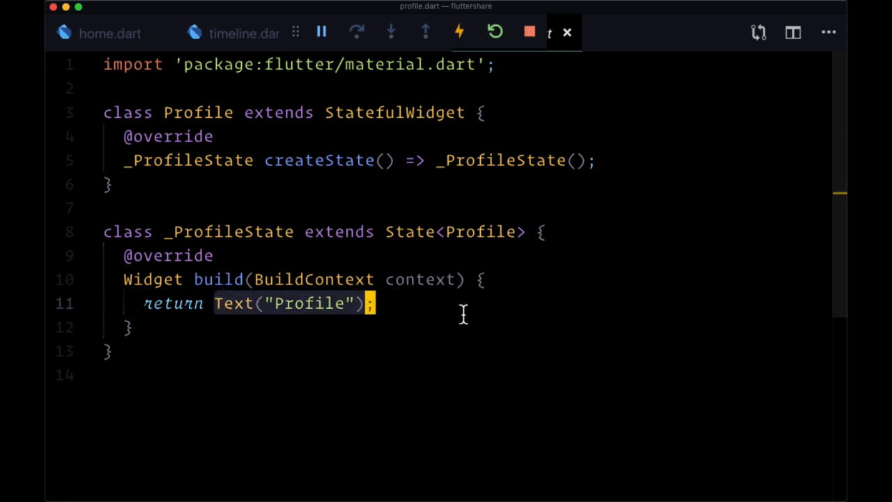
# - Return Scaffold(appBar: header(context), body: Text("Profile")) from Profile, importing header.dart
pyautogui.write('Scaffold();')
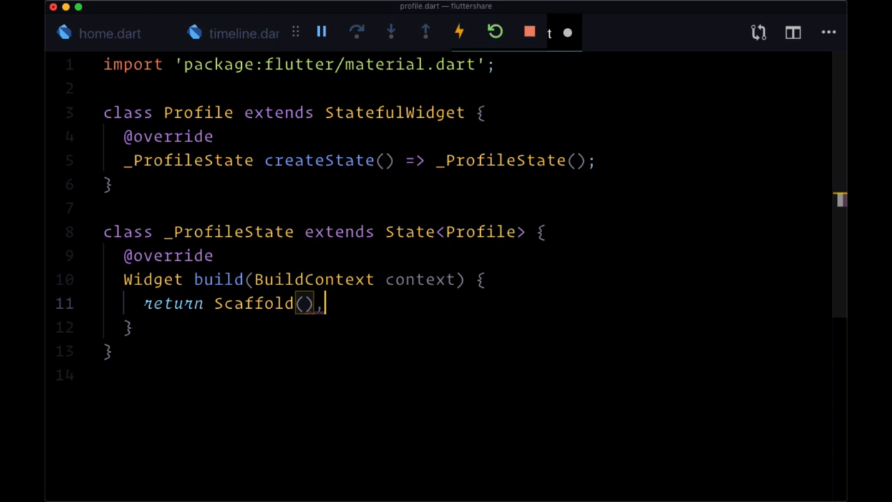
pyautogui.write('appBar: ,')
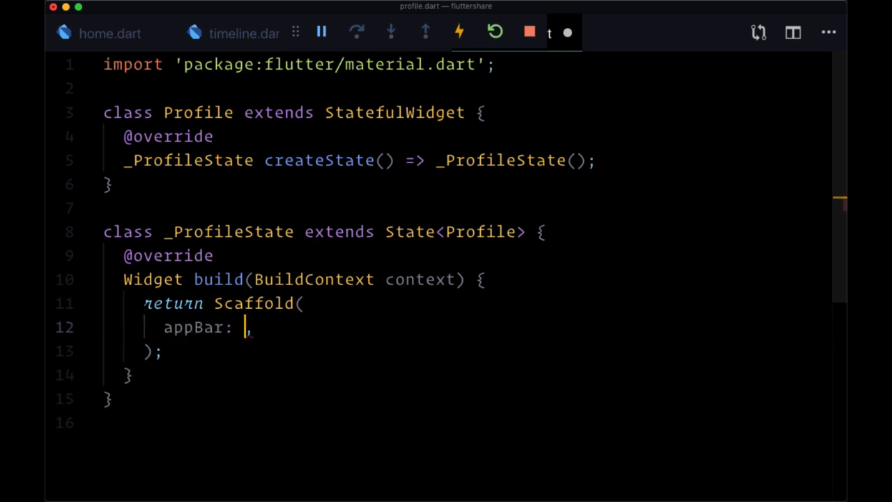
pyautogui.write('header(context')
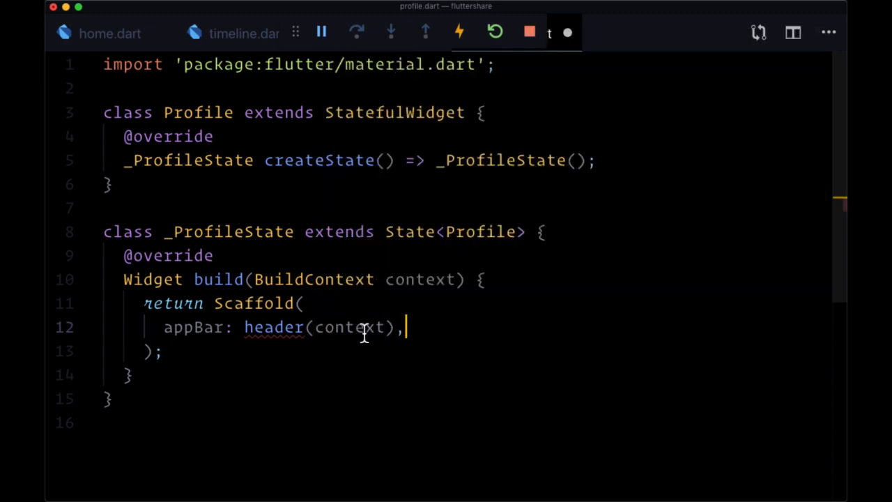
pyautogui.moveTo(273, 327)
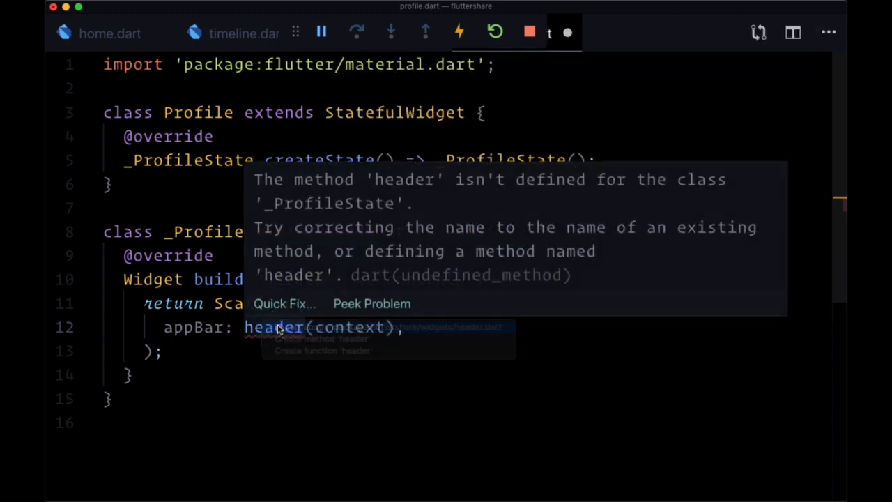
pyautogui.click(283, 304)
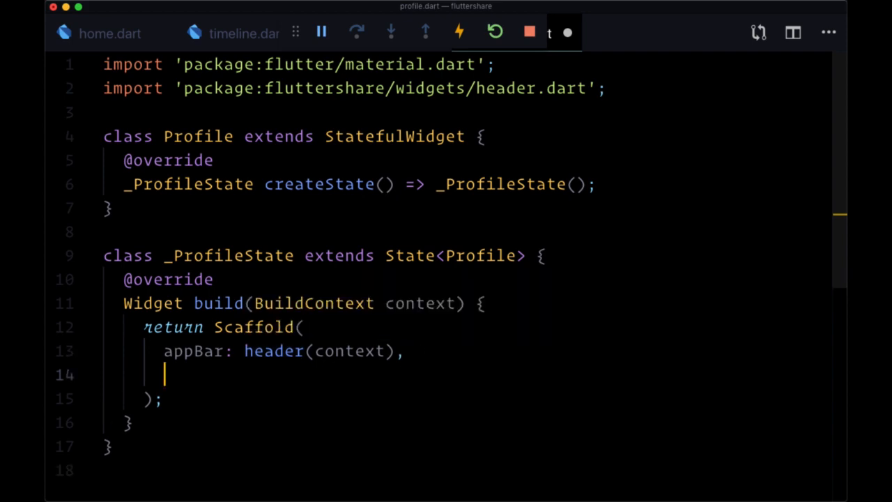
pyautogui.write('body: Text("Profile"),')
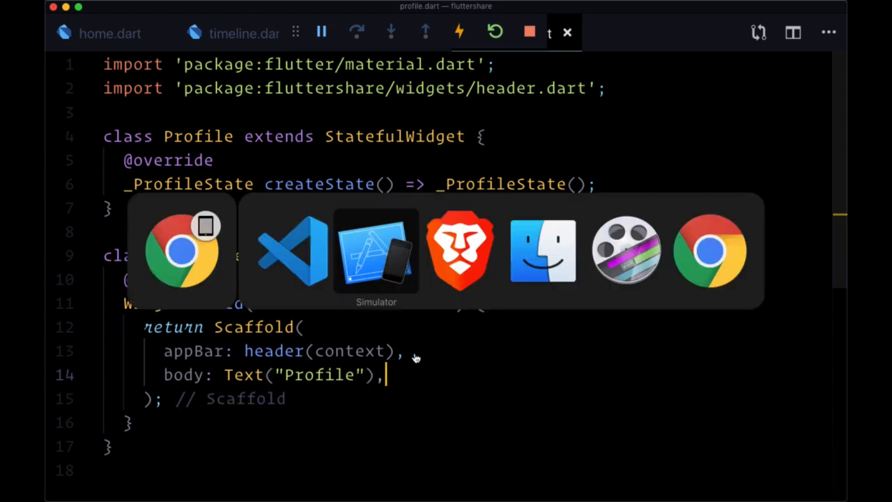
# - In the Simulator, compare the Timeline and Profile pages' FlutterShare headers
pyautogui.click(377, 251)
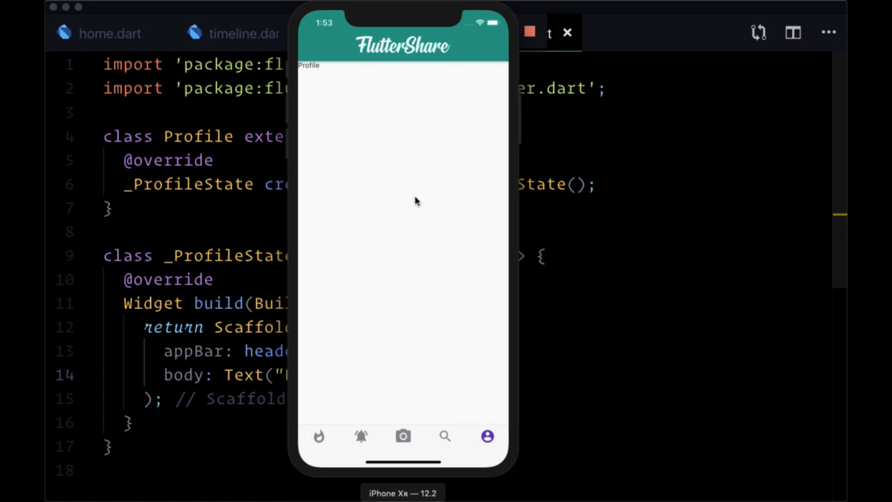
pyautogui.click(317, 436)
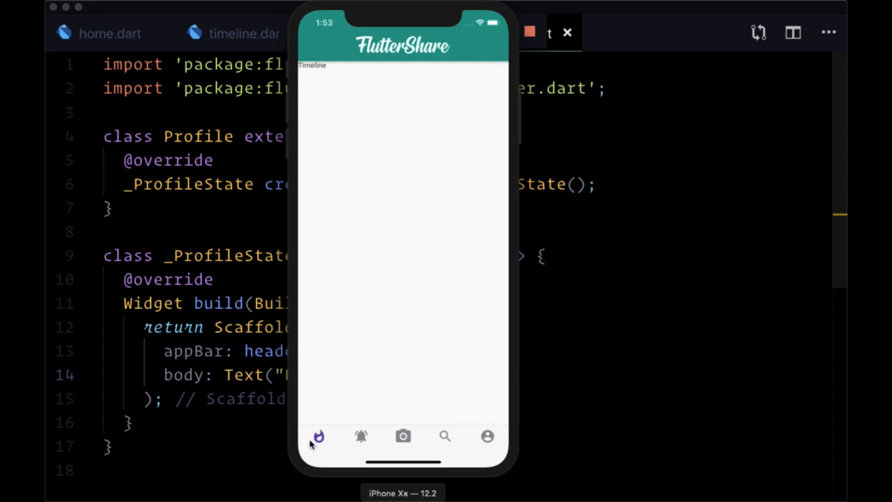
pyautogui.click(487, 436)
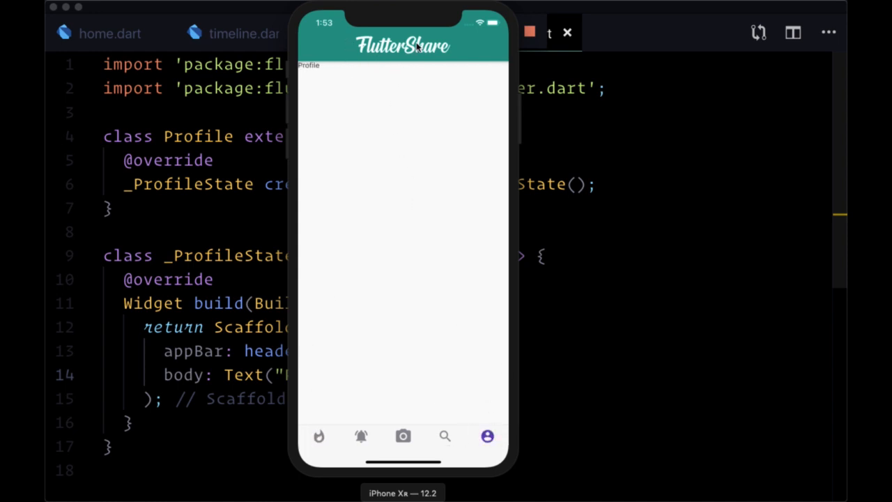
pyautogui.moveTo(401, 34)
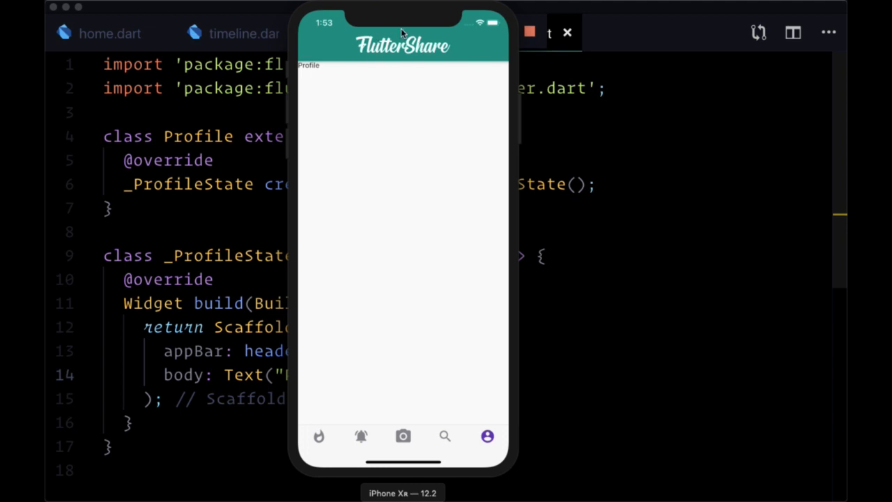
pyautogui.moveTo(380, 59)
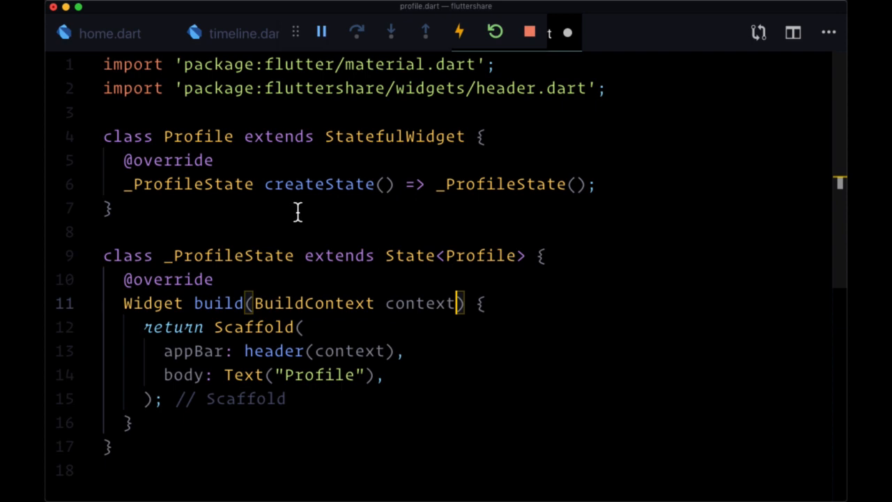
pyautogui.moveTo(164, 117)
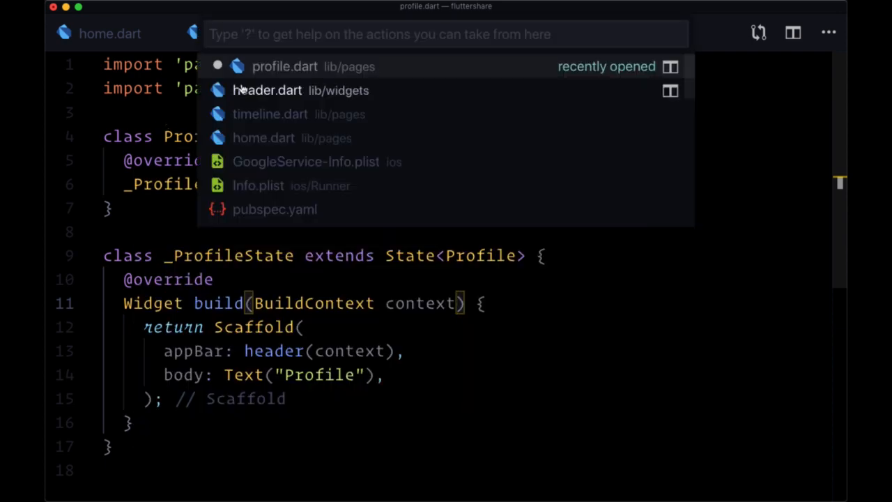
# - Change the signature to header(context, { bool isAppTitle = false }) in header.dart
pyautogui.click(266, 89)
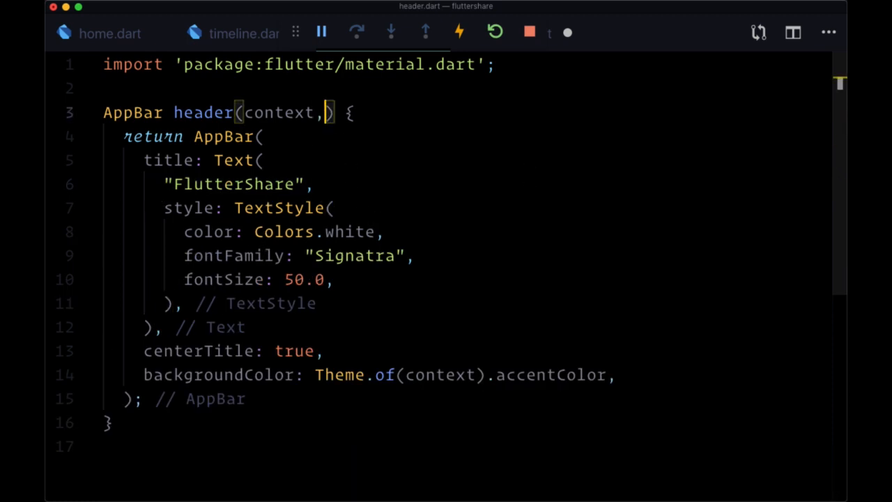
pyautogui.write('{}')
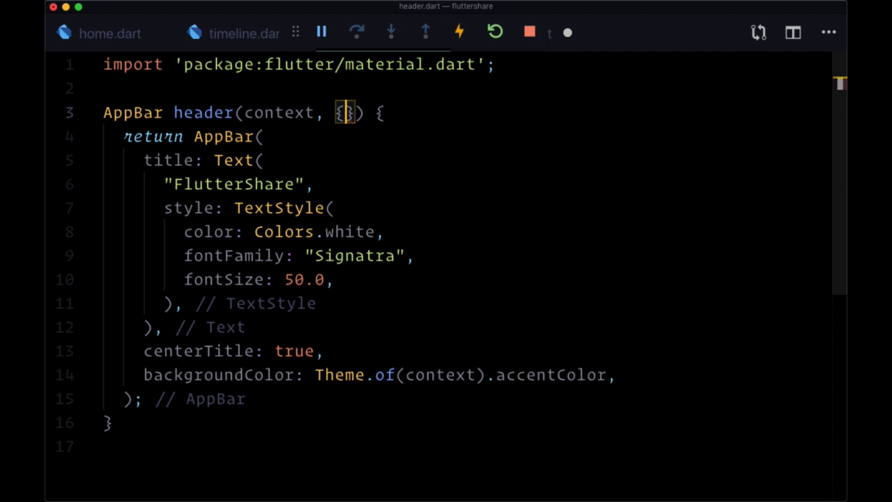
pyautogui.write('isAppTitle')
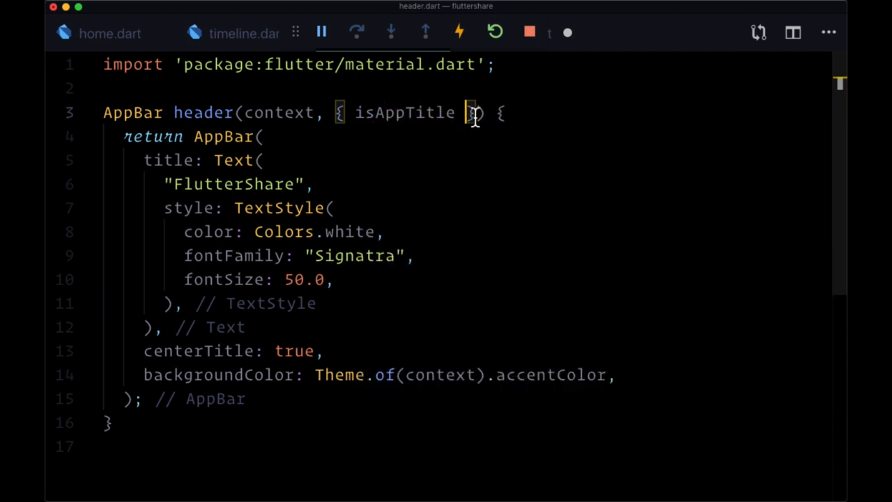
pyautogui.doubleClick(404, 111)
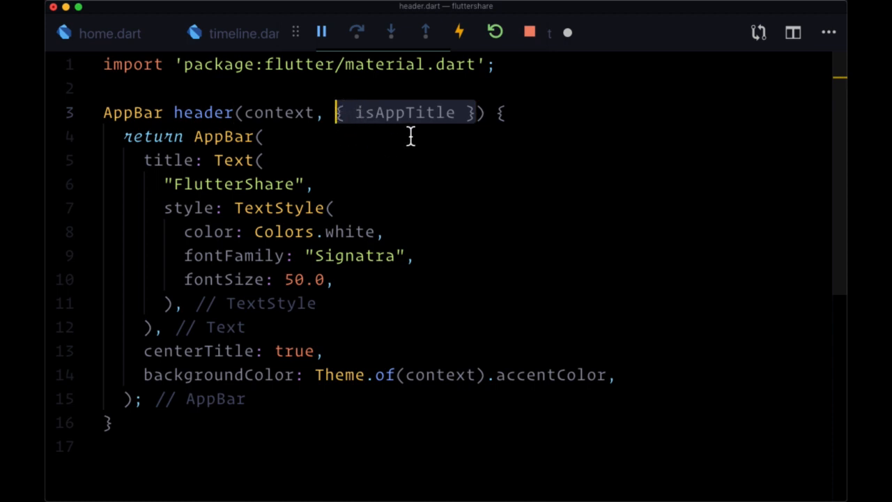
pyautogui.click(355, 112)
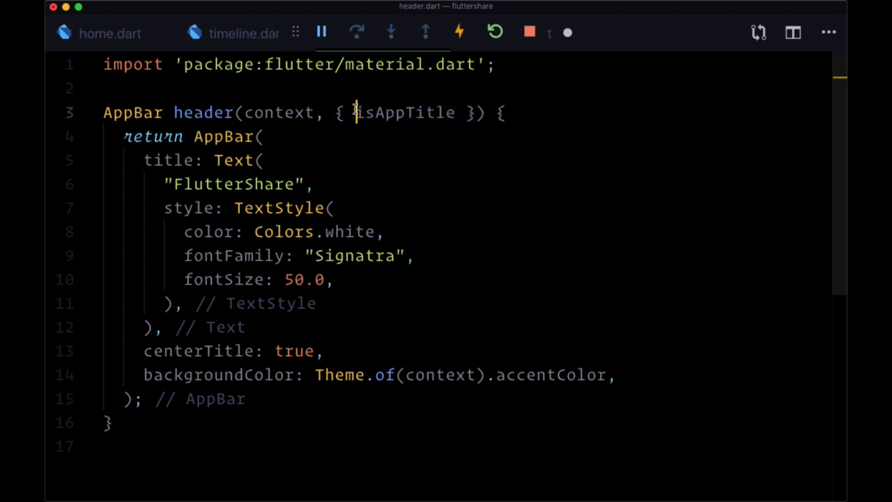
pyautogui.write('bool')
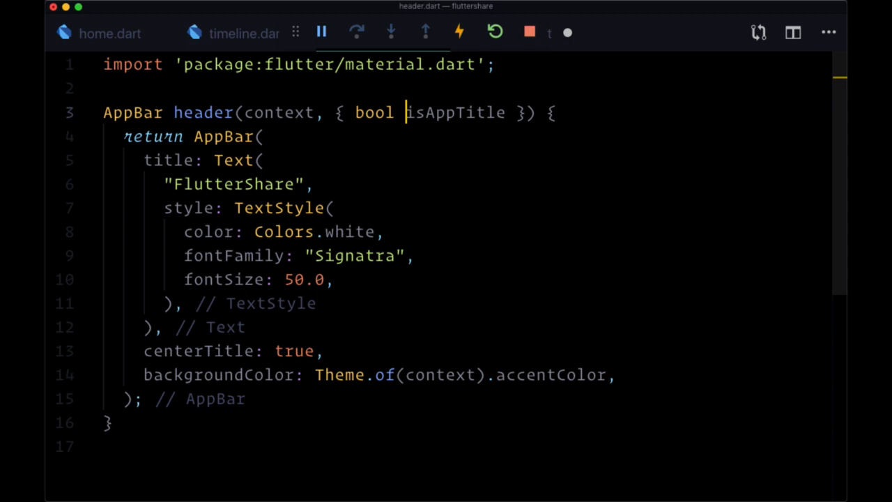
pyautogui.write('= f')
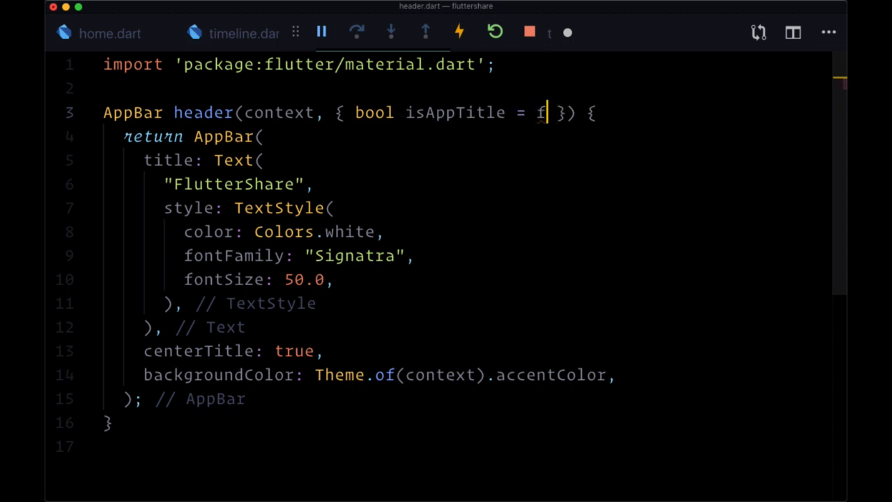
pyautogui.write('alse')
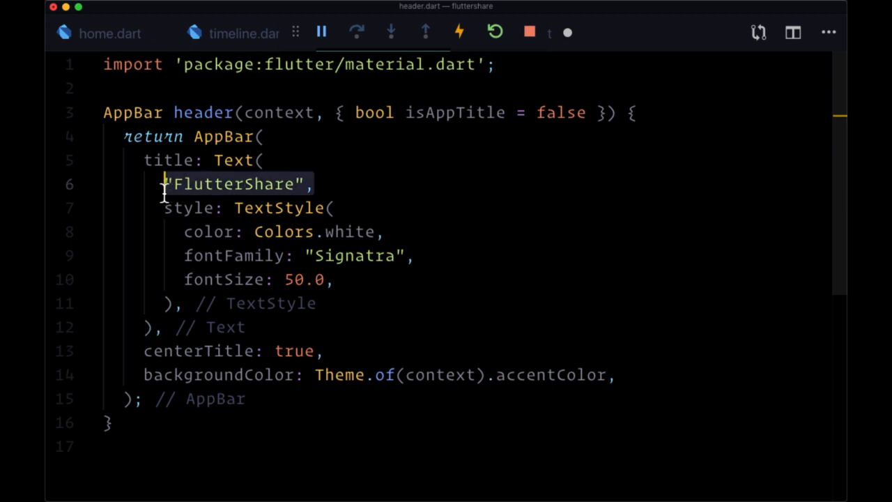
pyautogui.click(243, 33)
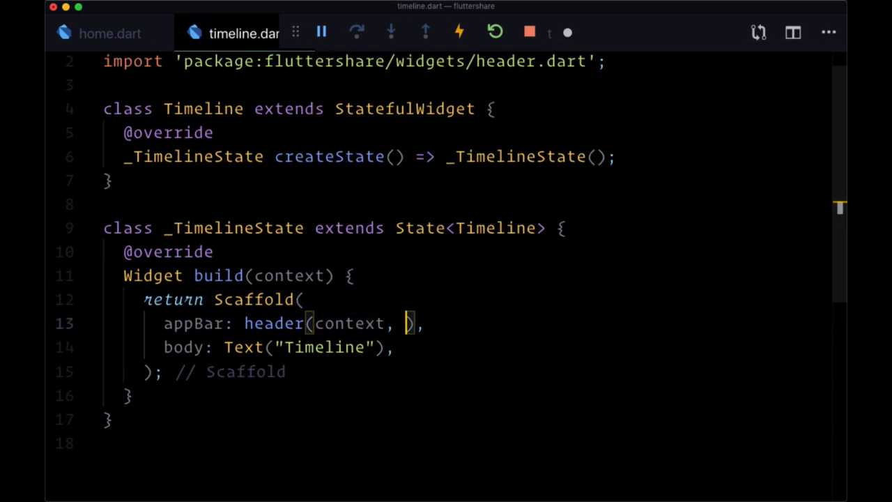
# - Call header(context, isAppTitle: true) from Timeline, then reopen header.dart
pyautogui.write('isAppTitle:')
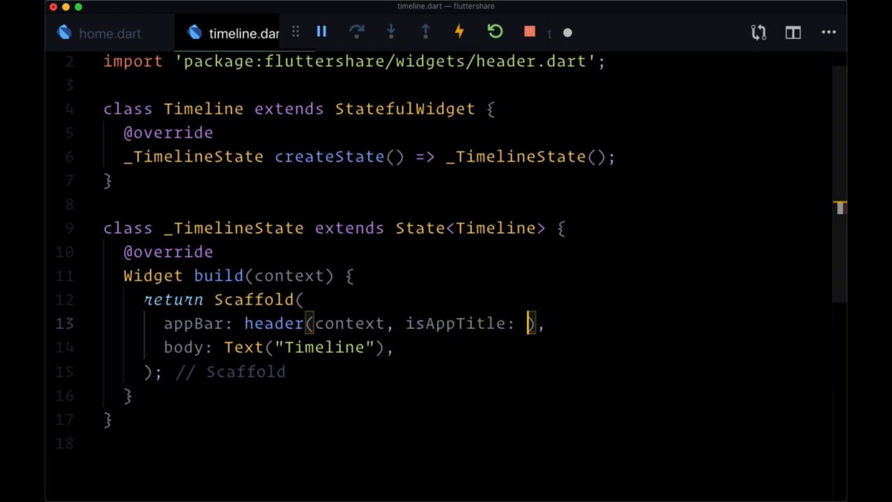
pyautogui.write('true')
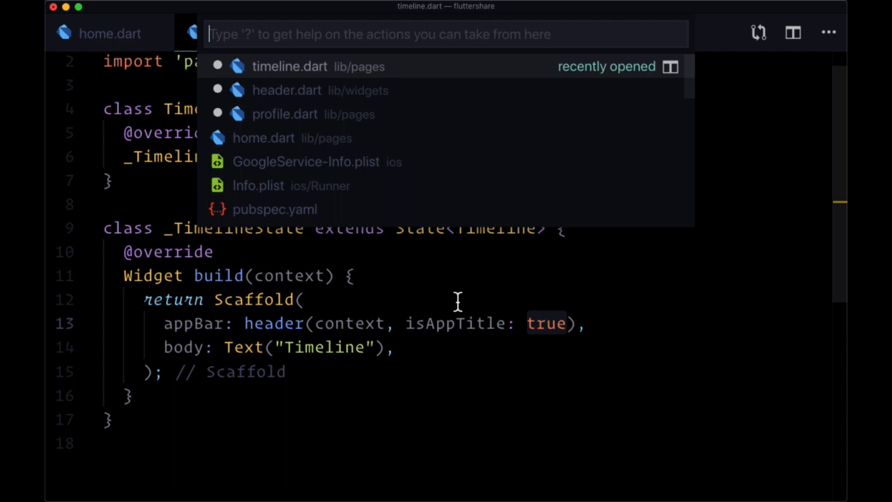
pyautogui.click(286, 89)
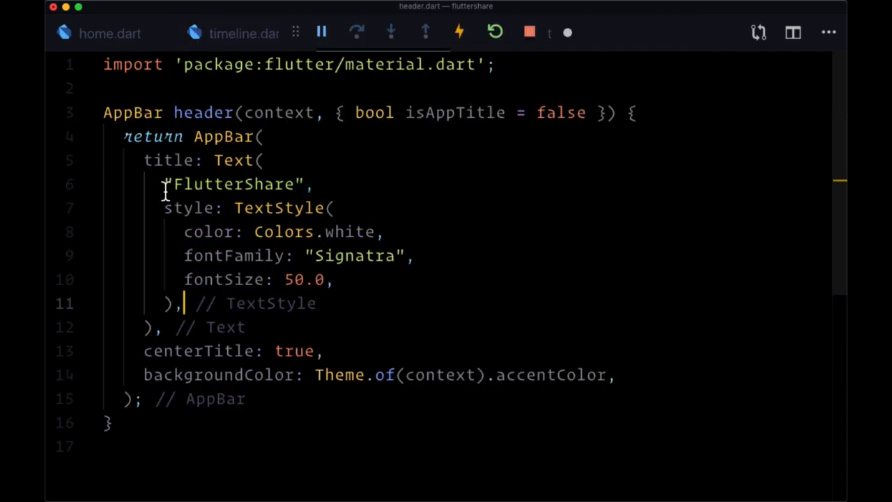
# - Add String titleText and make the title isAppTitle ? "FlutterShare" : titleText
pyautogui.write('isAppTitle ?')
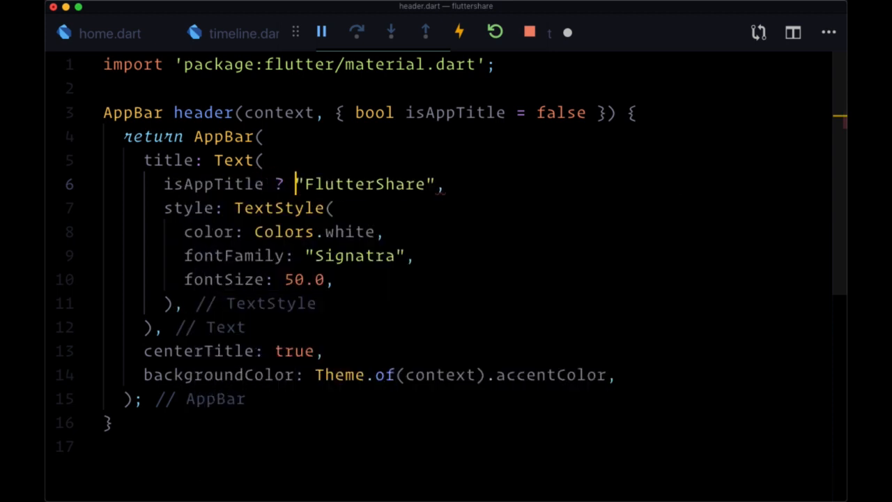
pyautogui.write(':')
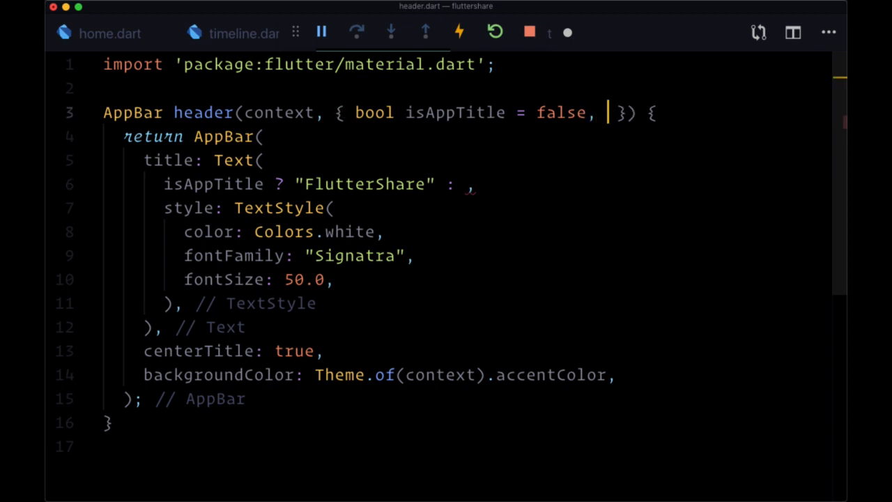
pyautogui.write('titleText')
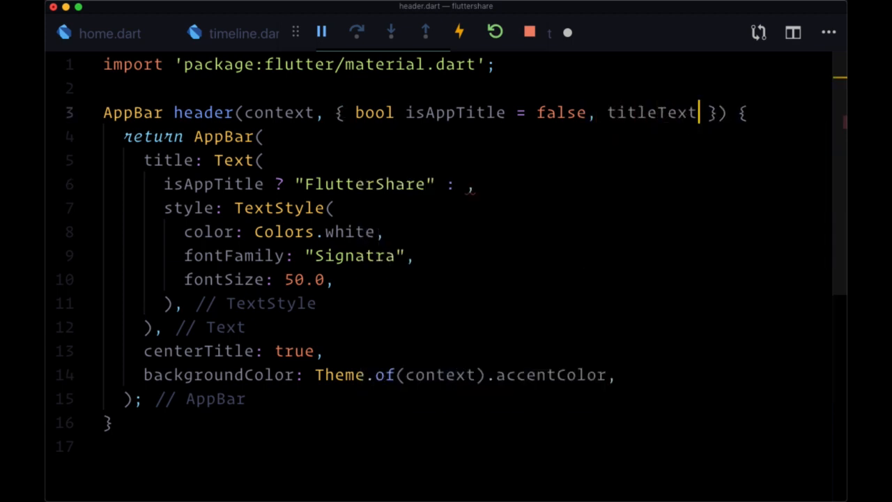
pyautogui.write('String')
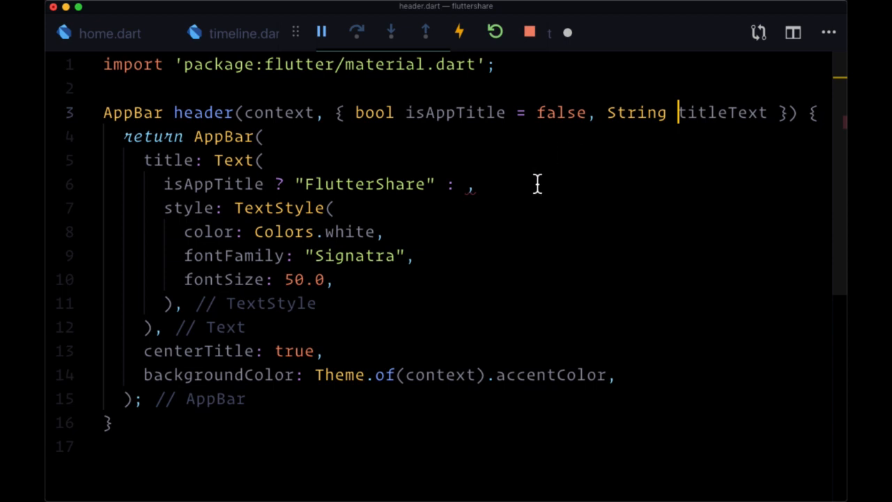
pyautogui.write('t')
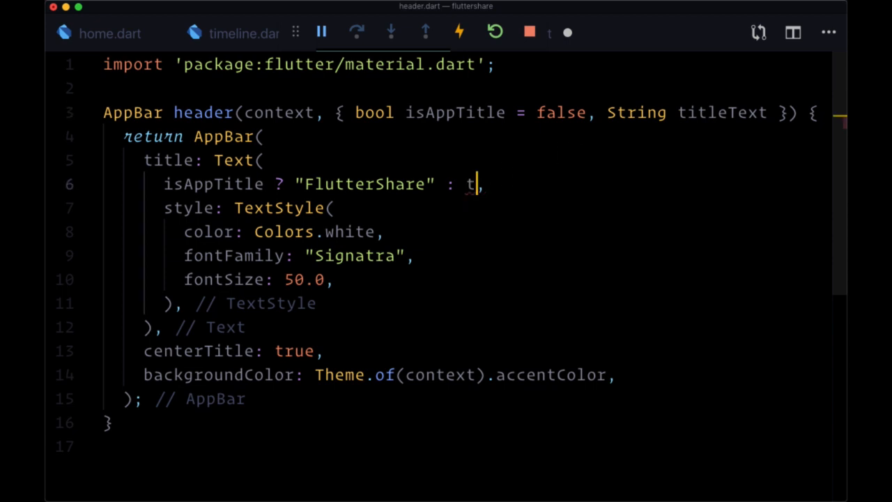
pyautogui.write('itleText')
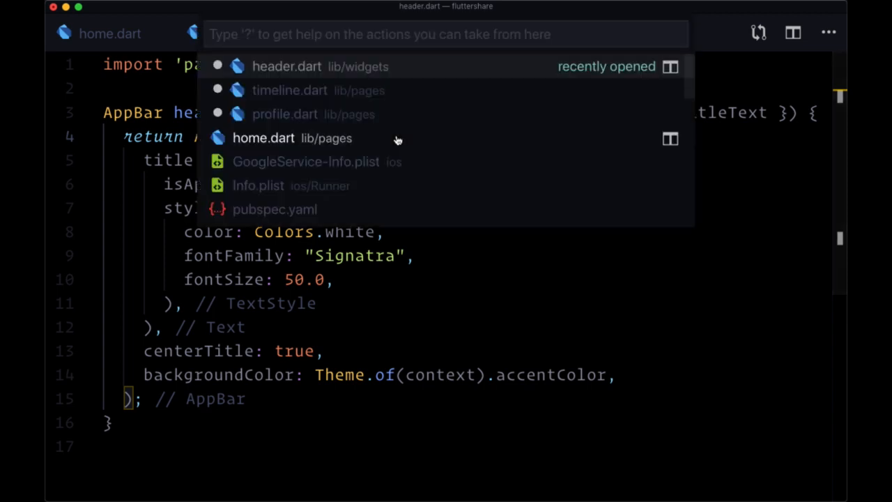
# - In profile.dart, change the call to header(context, titleText: "Profile")
pyautogui.click(284, 114)
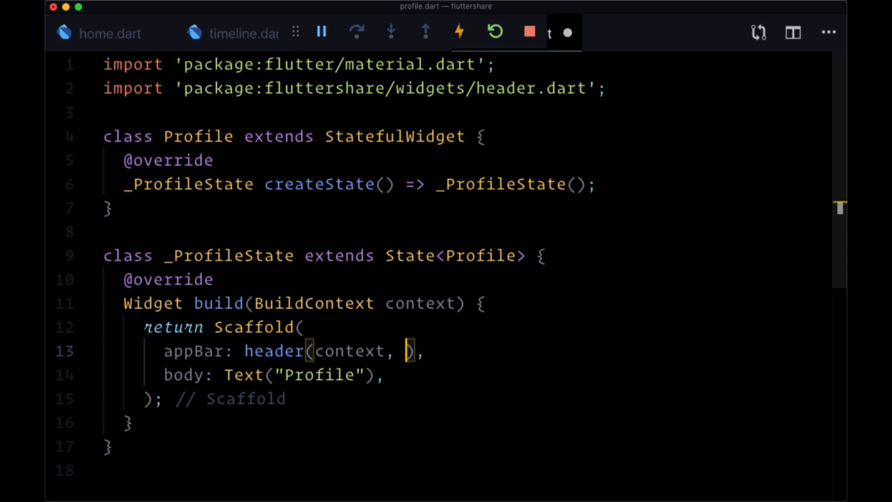
pyautogui.write('titleText: "')
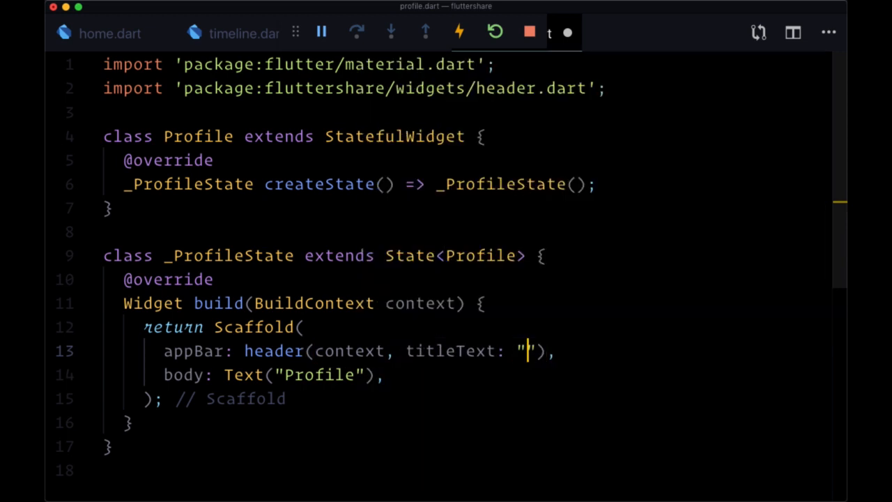
pyautogui.write('Profile')
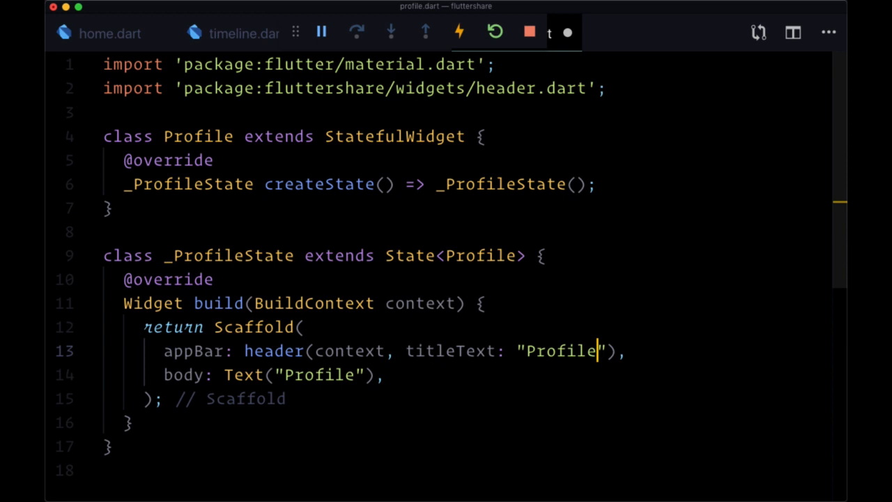
# - Return to header.dart via Quick Open
pyautogui.write('h')
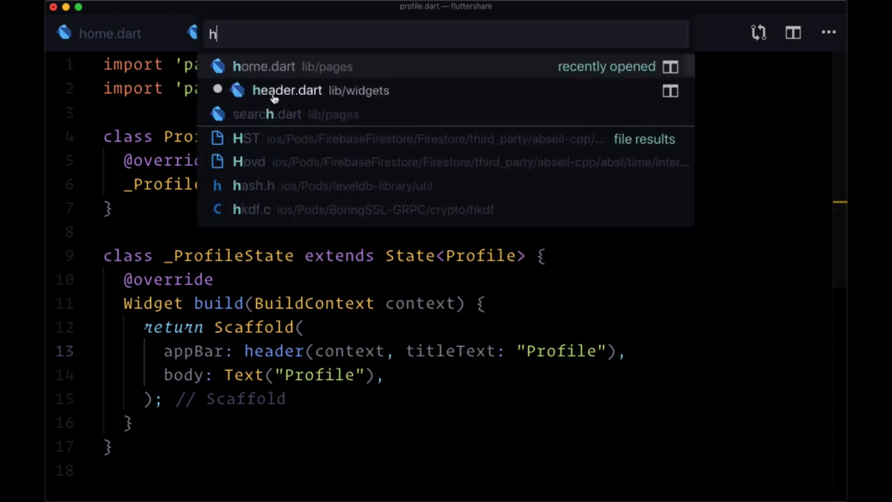
pyautogui.click(287, 89)
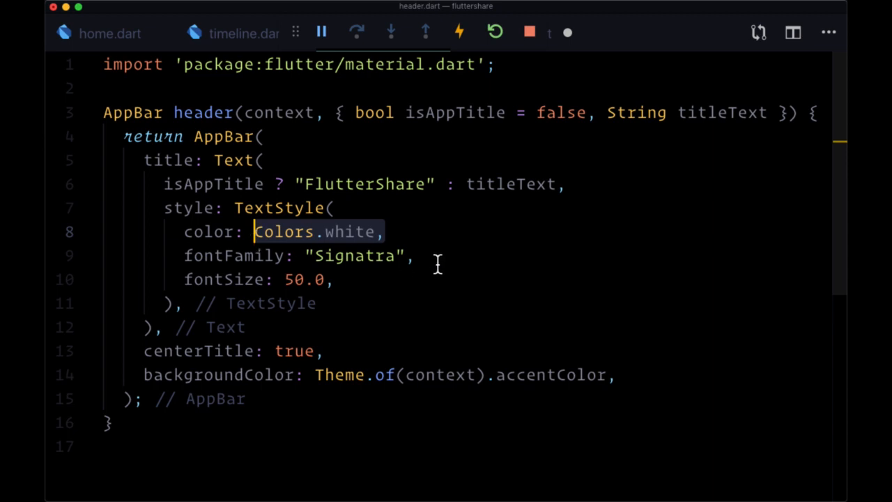
# - Make fontFamily conditional: isAppTitle ? "Signatra" : ""
pyautogui.click(300, 255)
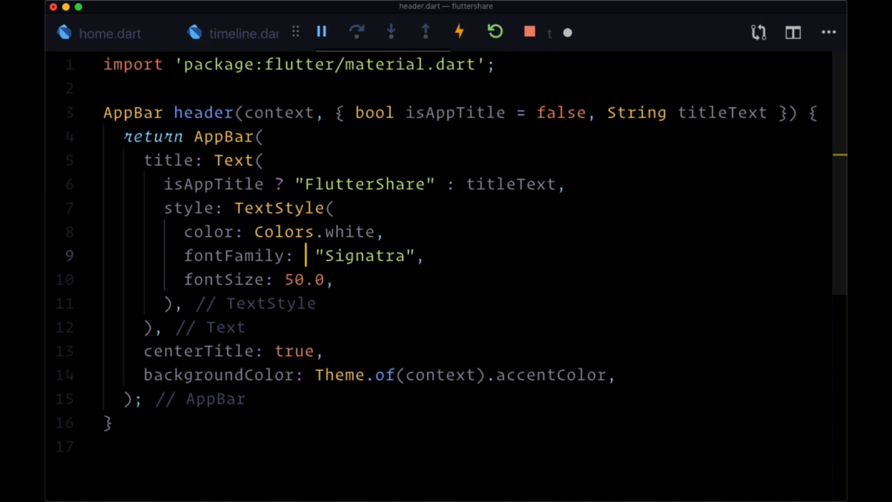
pyautogui.write('isAppt')
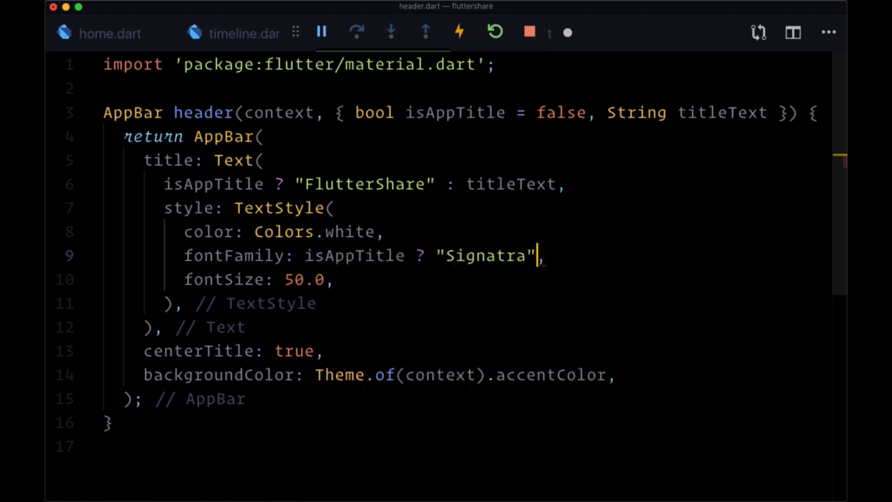
pyautogui.write(': ""')
pyautogui.click(260, 279)
pyautogui.write('is')
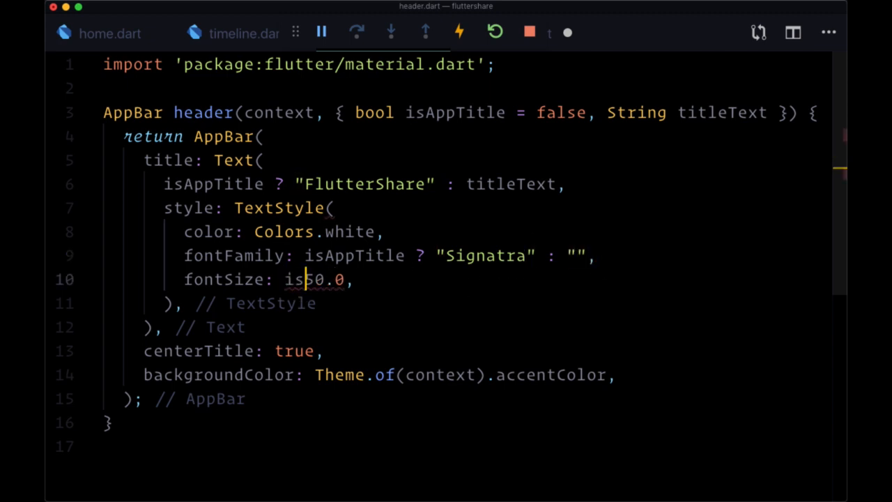
# - Make fontSize conditional: isAppTitle ? 50.0 : 22.0
pyautogui.write('App')
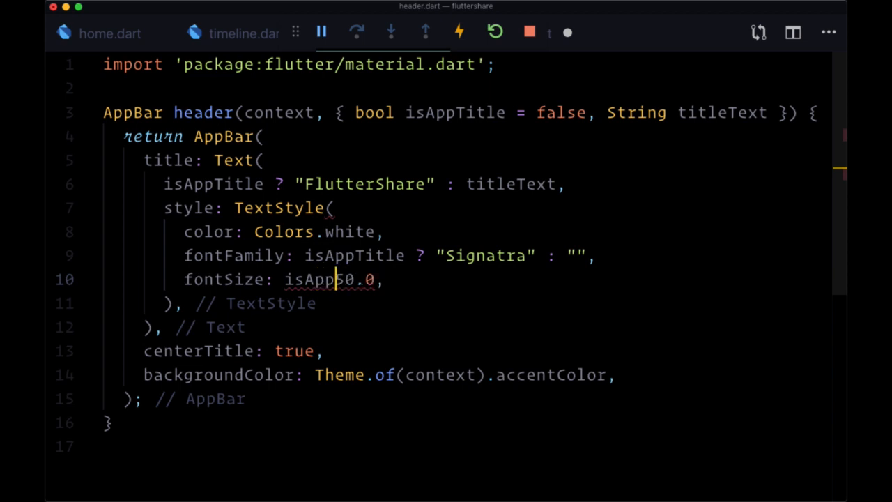
pyautogui.write('Title ?')
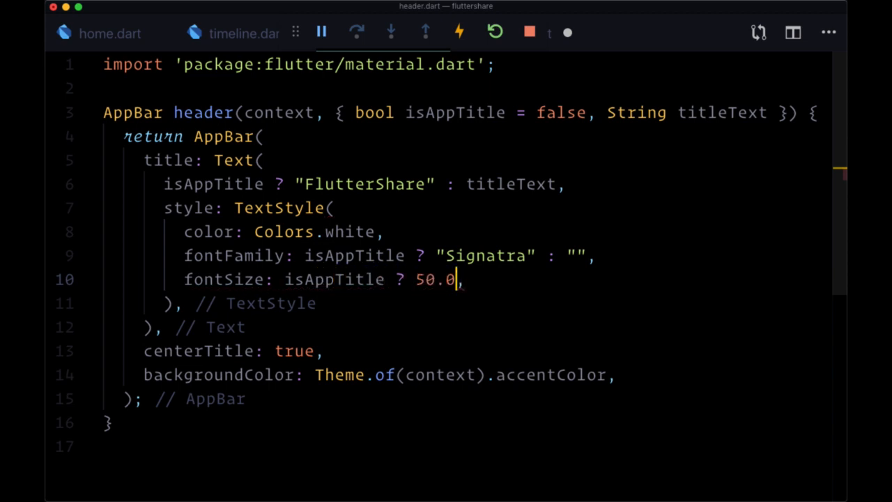
pyautogui.write(': 22.0')
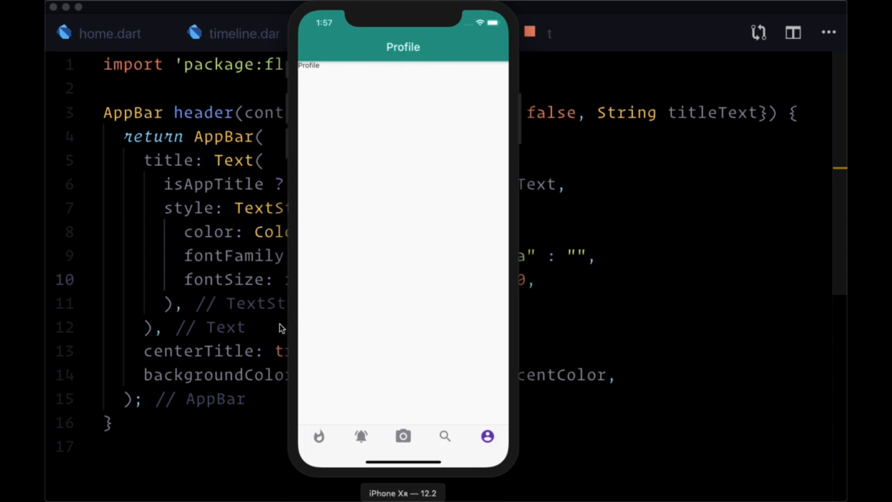
# - Switch the simulator from the Profile tab to the Timeline tab showing the FlutterShare script title
pyautogui.click(318, 436)
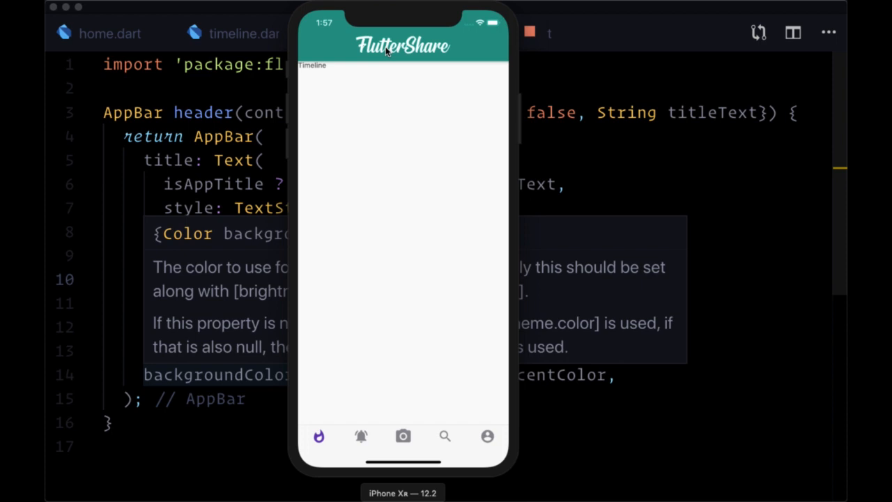
pyautogui.moveTo(341, 265)
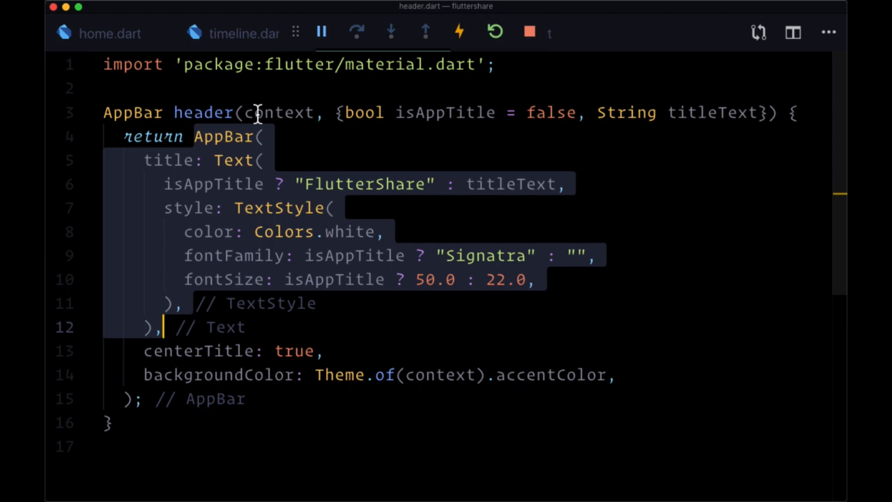
pyautogui.click(243, 34)
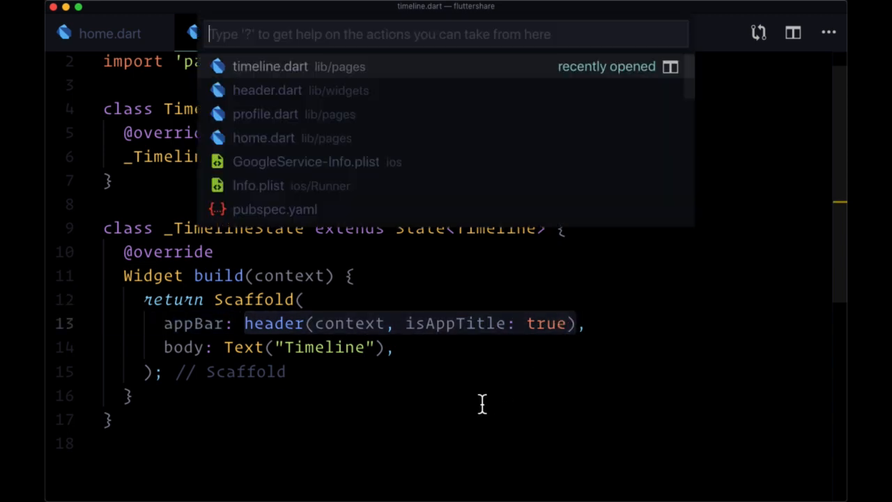
pyautogui.click(268, 89)
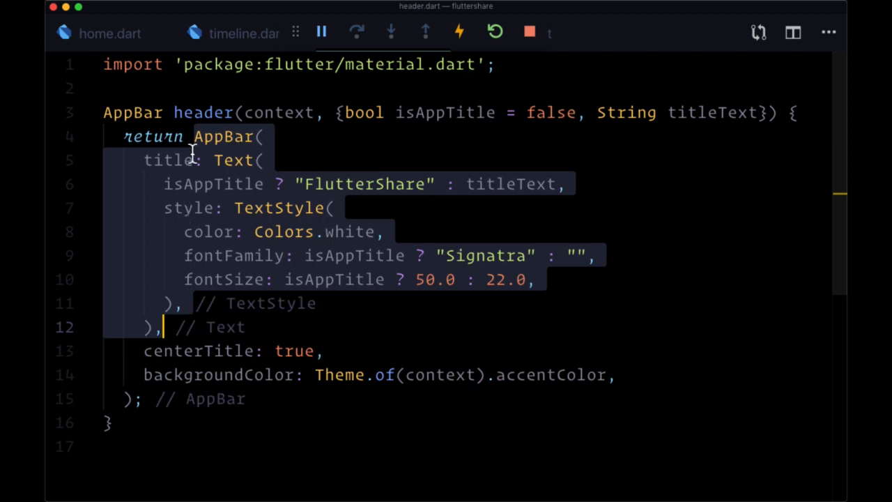